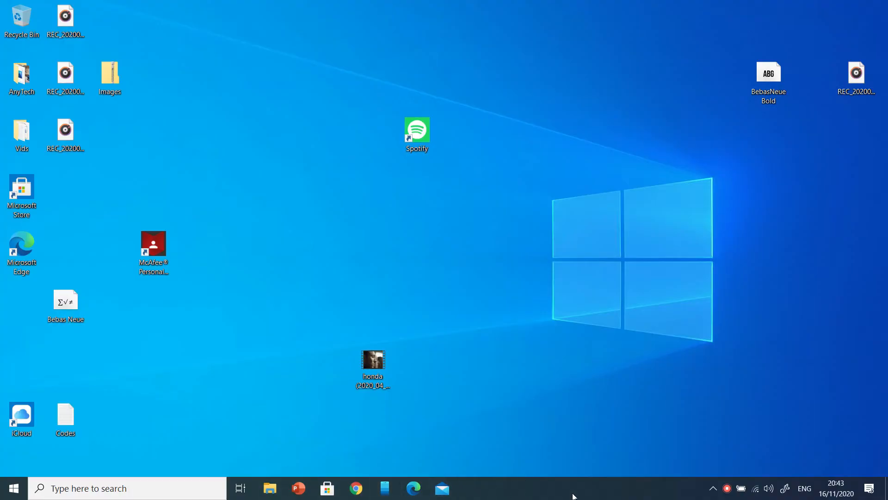
mouse_move(325, 489)
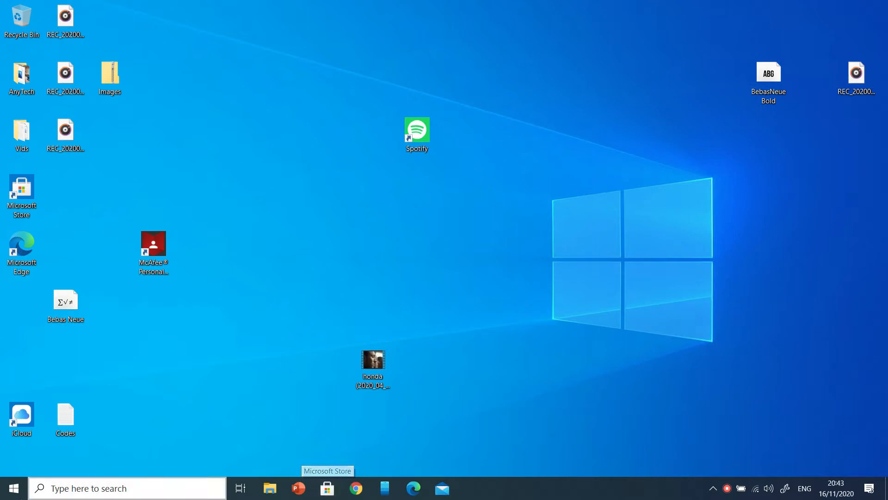
Enter the text 'any tech' while trimming the taskbar down to a search icon
text(a)
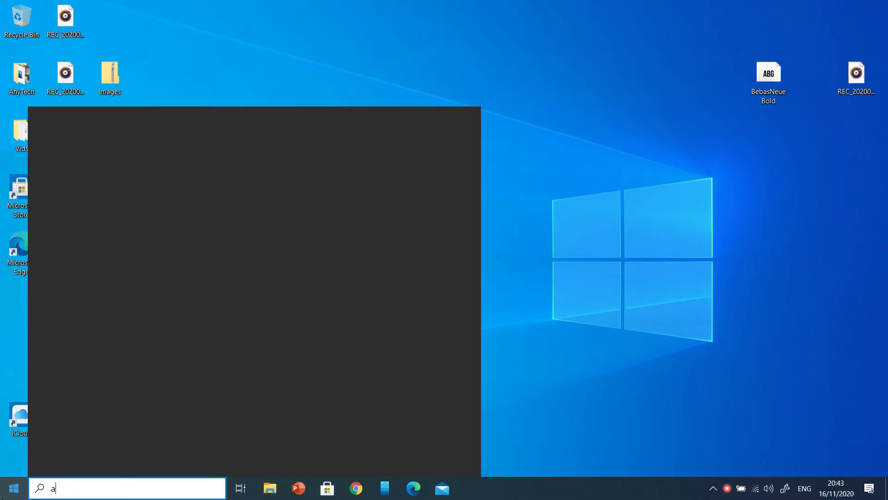
text(ny tech)
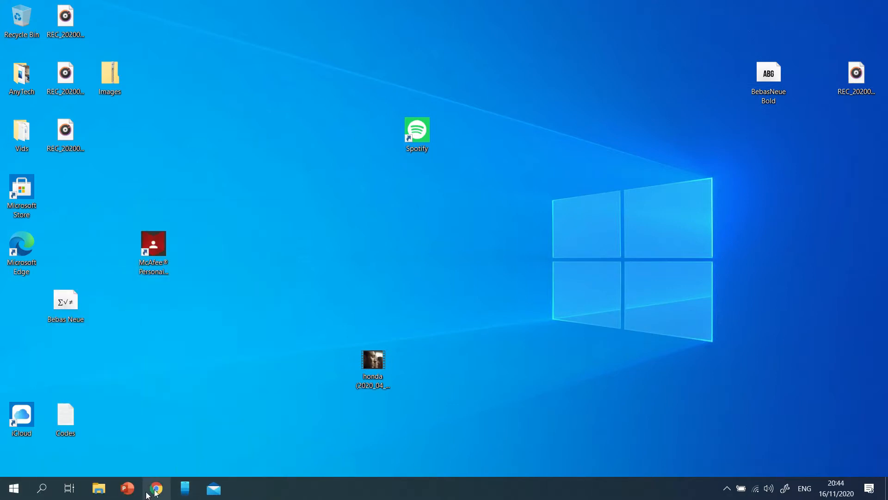
mouse_move(182, 440)
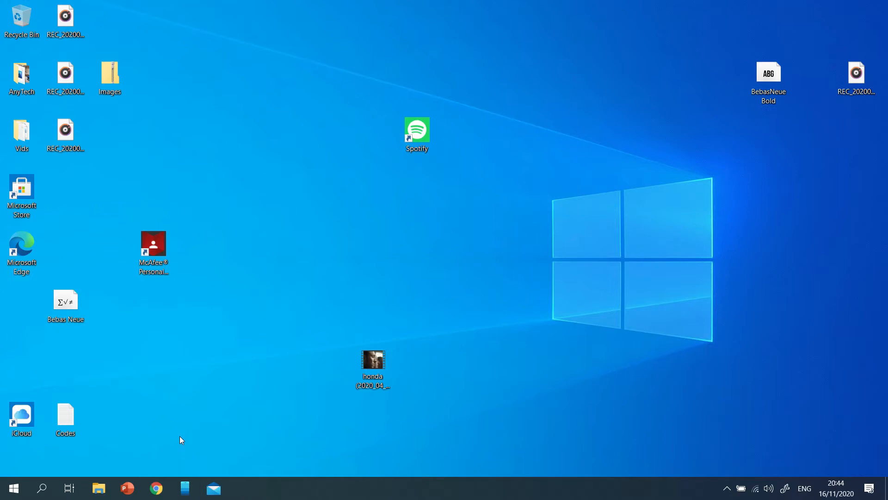
Toggle Show desktop icons off and back on from the desktop View menu
right_click(212, 488)
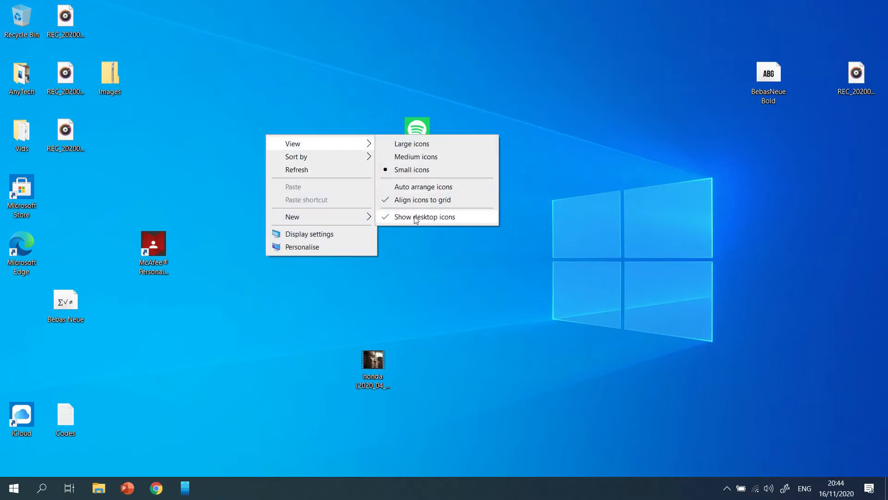
click(423, 216)
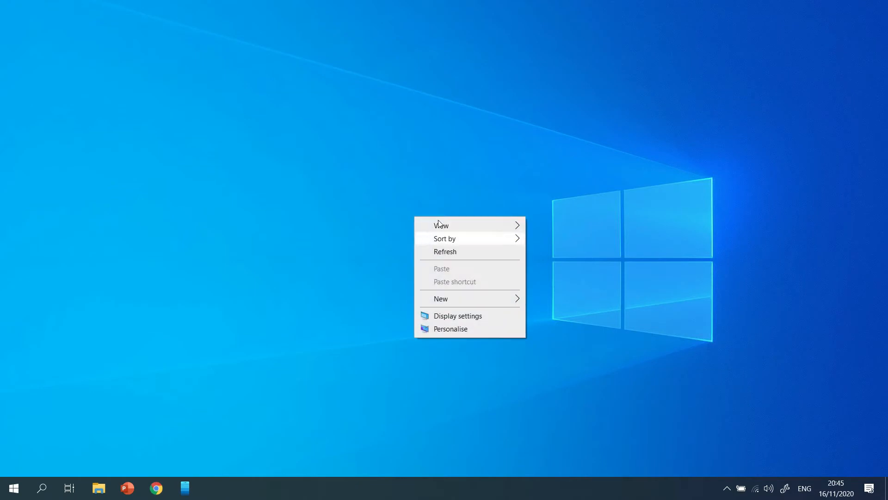
click(441, 225)
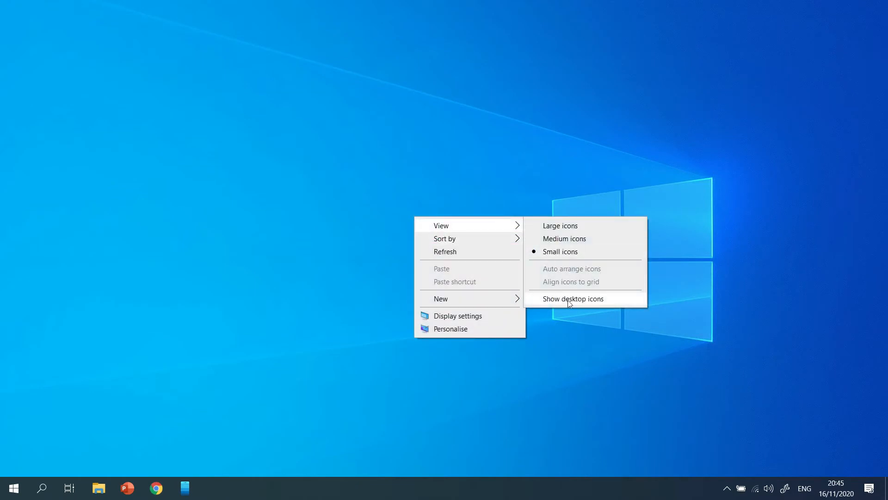
click(574, 298)
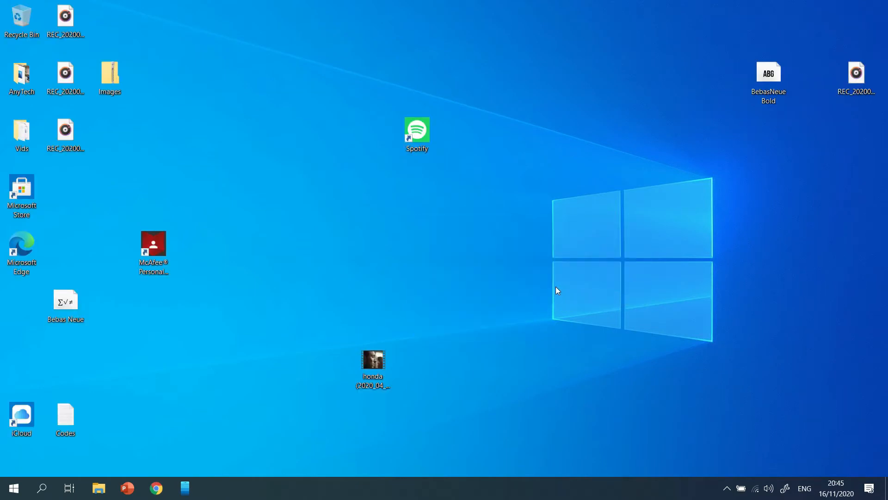
mouse_move(566, 287)
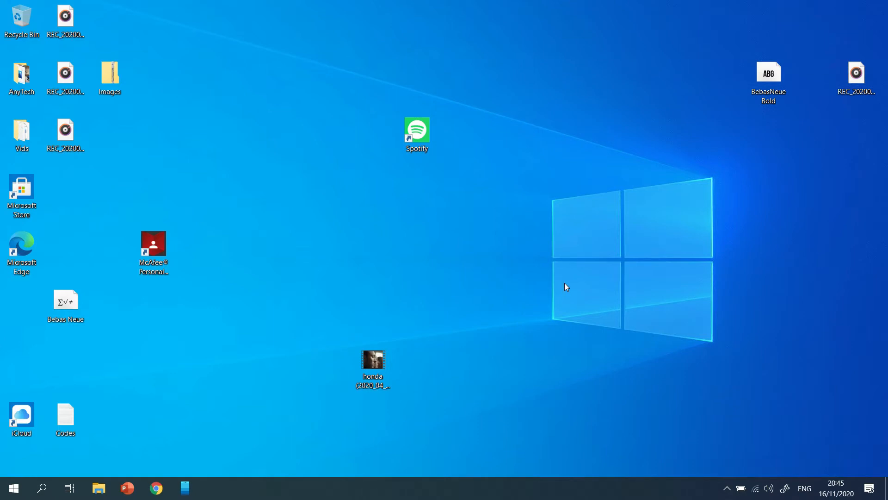
Create a New Folder on the desktop and drag the desktop files into it
right_click(566, 286)
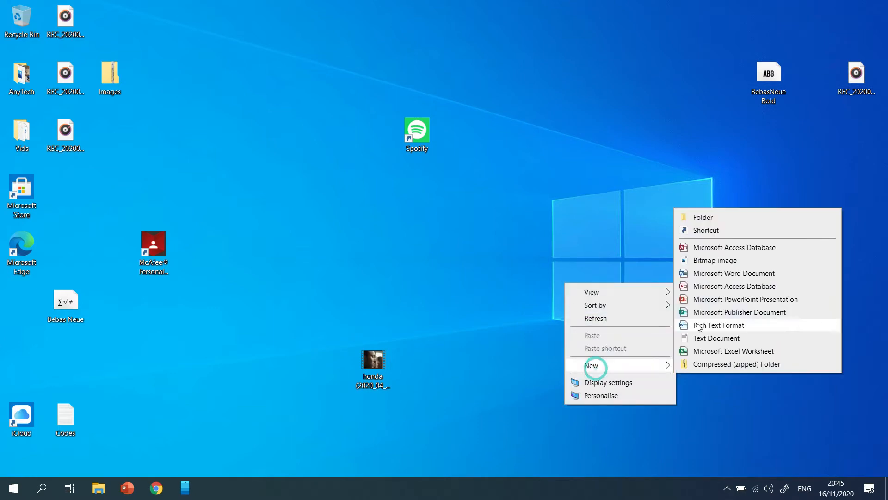
click(703, 217)
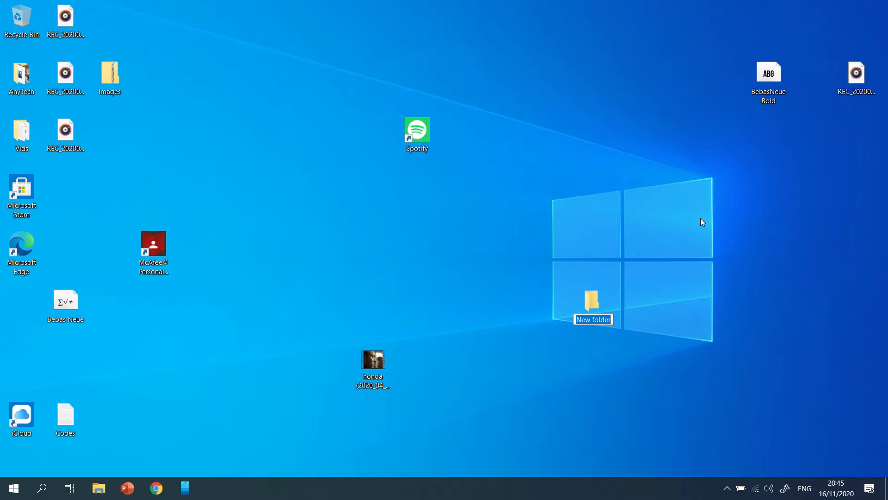
click(592, 304)
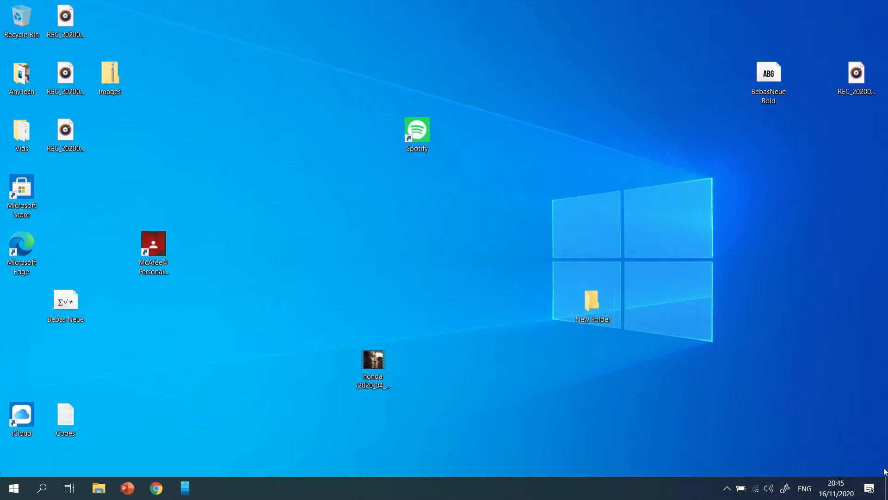
drag(417, 134, 592, 306)
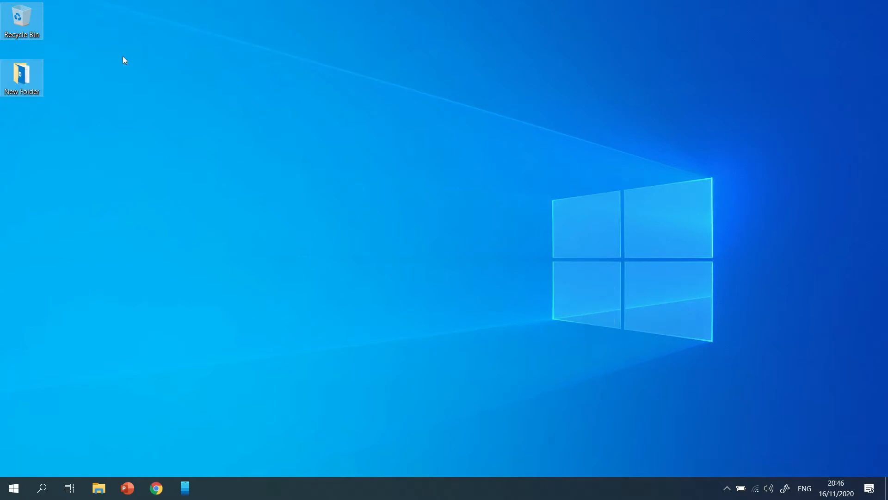
Hide all desktop icons via the desktop View options, leaving a bare wallpaper
click(430, 87)
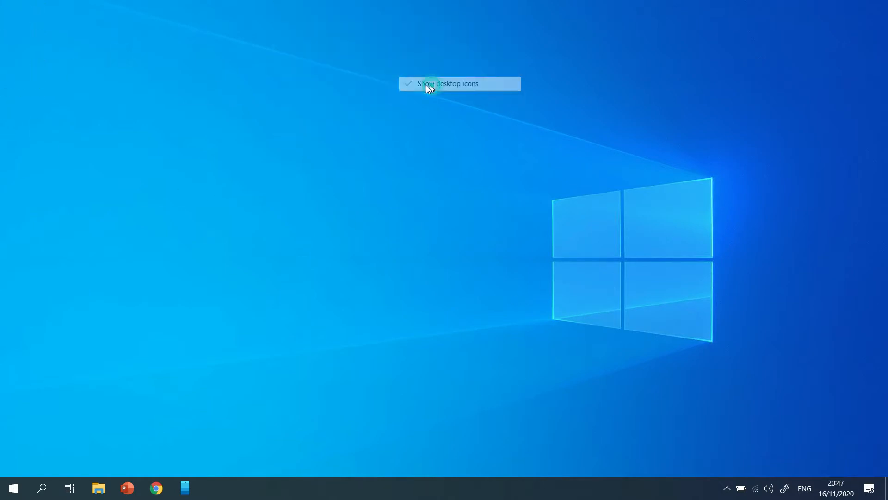
click(429, 87)
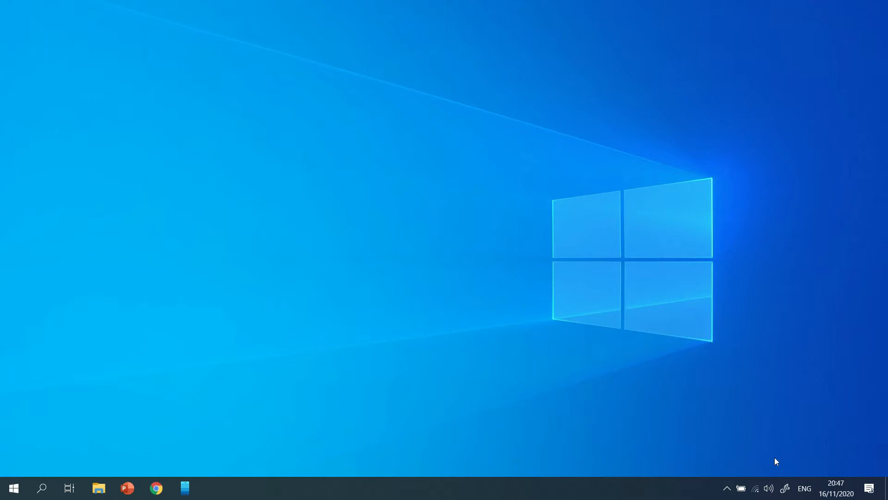
mouse_move(693, 480)
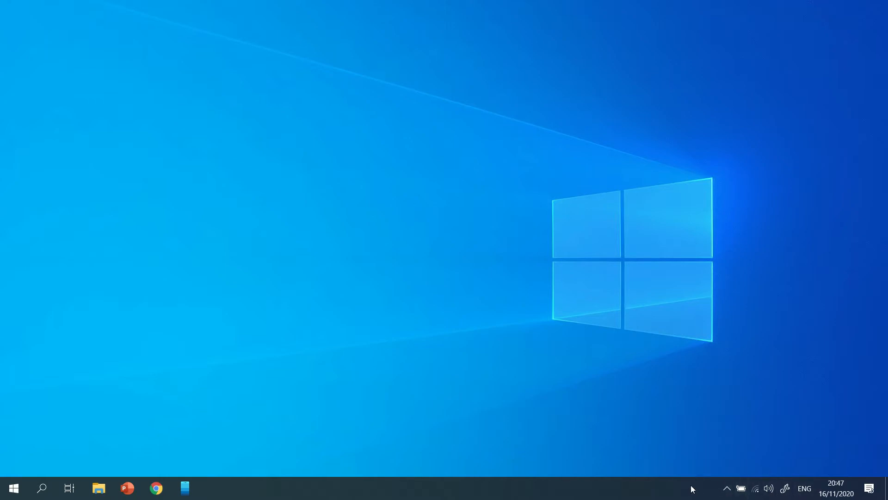
mouse_move(786, 489)
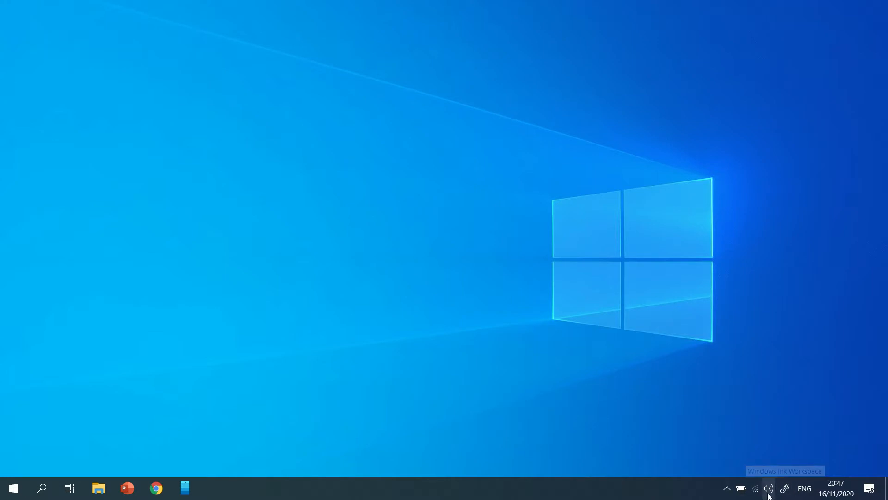
Move the battery, network and volume icons into the hidden tray overflow area
click(727, 488)
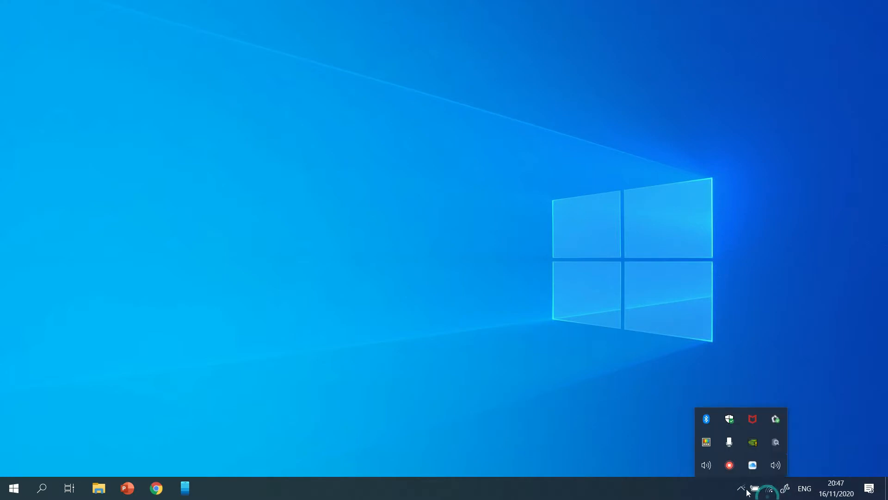
click(746, 490)
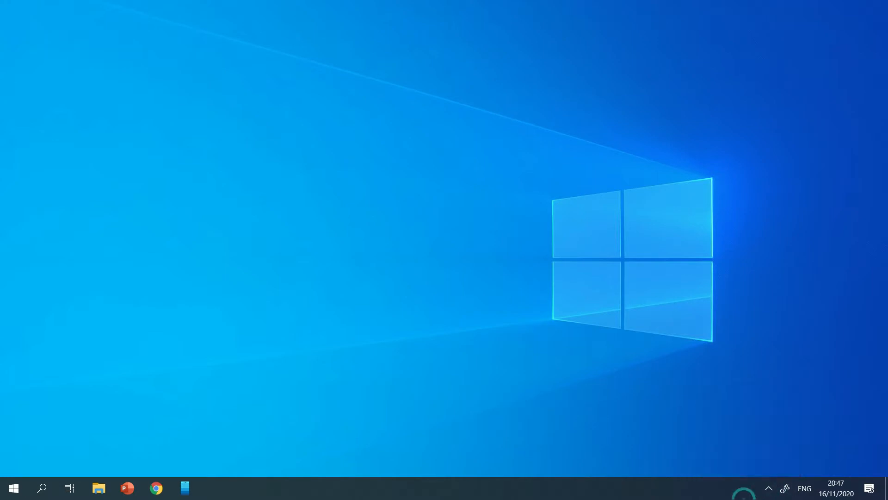
mouse_move(641, 444)
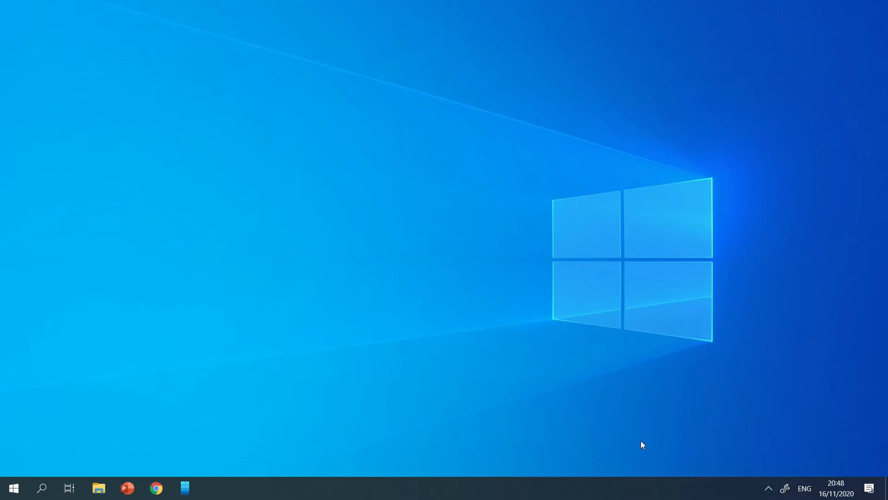
mouse_move(841, 489)
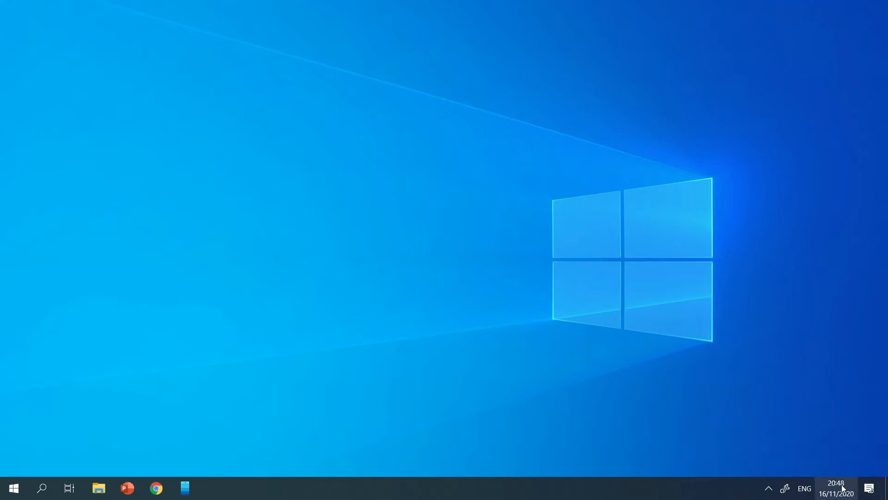
mouse_move(761, 407)
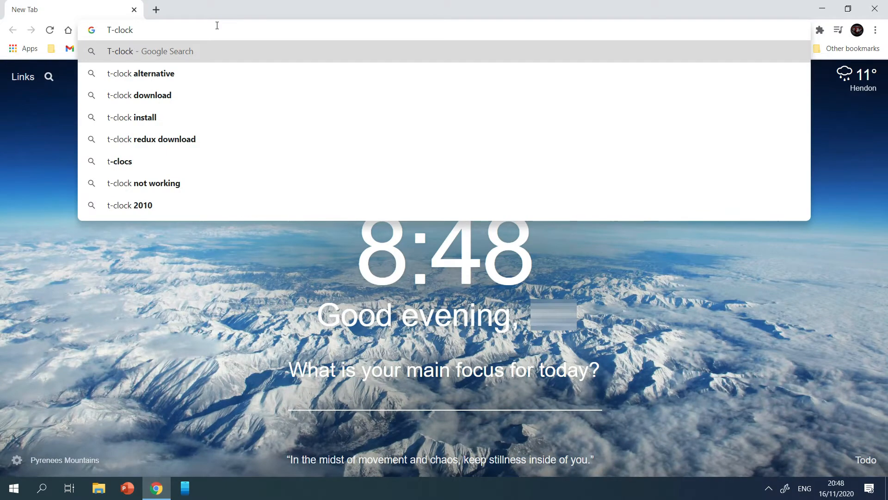
Search 'T-clock github', reach White-Tiger/T-Clock's release and download T-Clock.zip, rejecting cookies
text(T-clock github)
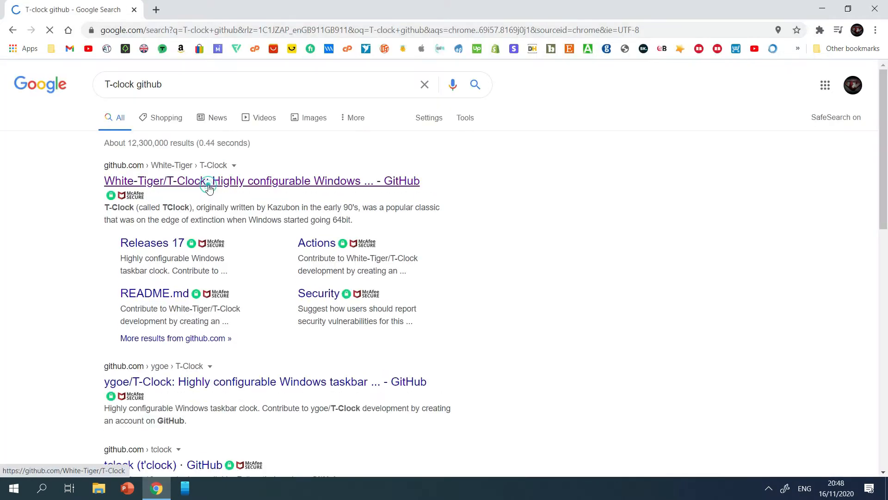
click(207, 181)
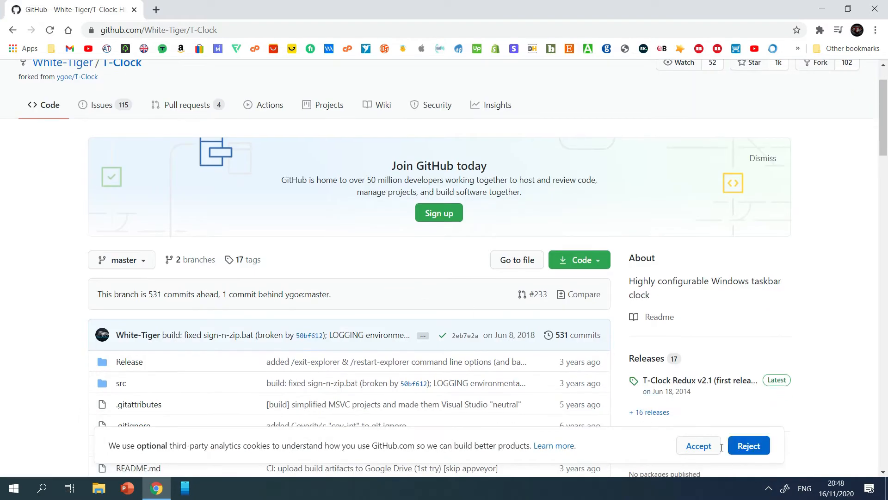
click(698, 445)
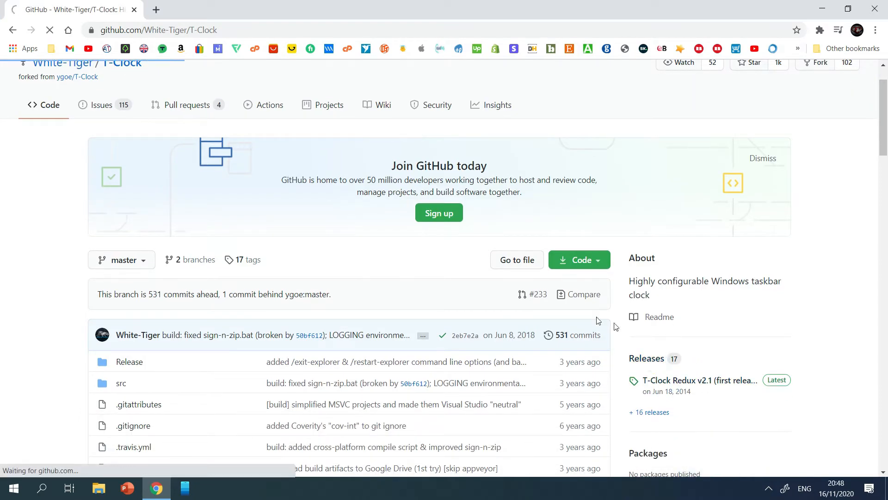
click(646, 358)
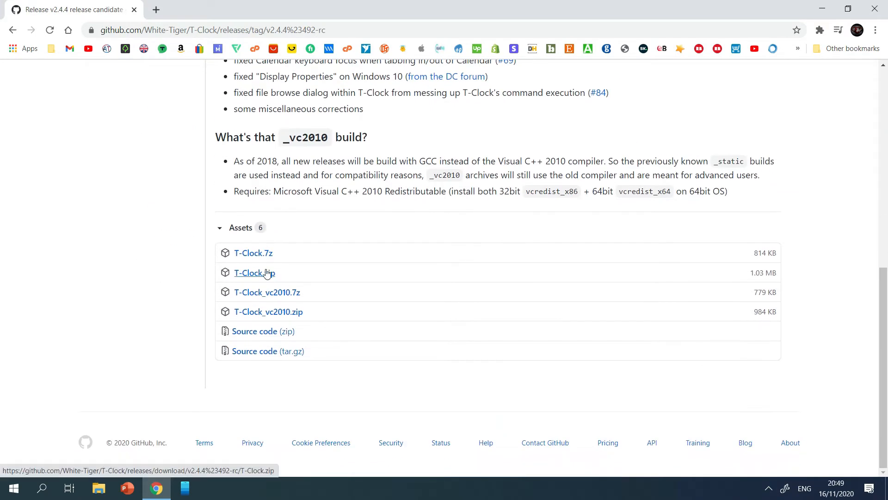
click(254, 273)
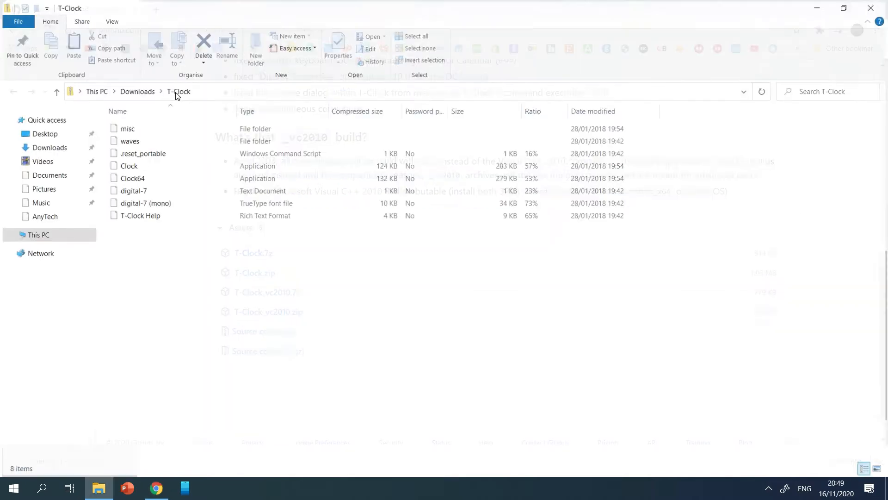
Extract the downloaded T-Clock zip to the suggested Downloads folder
click(165, 47)
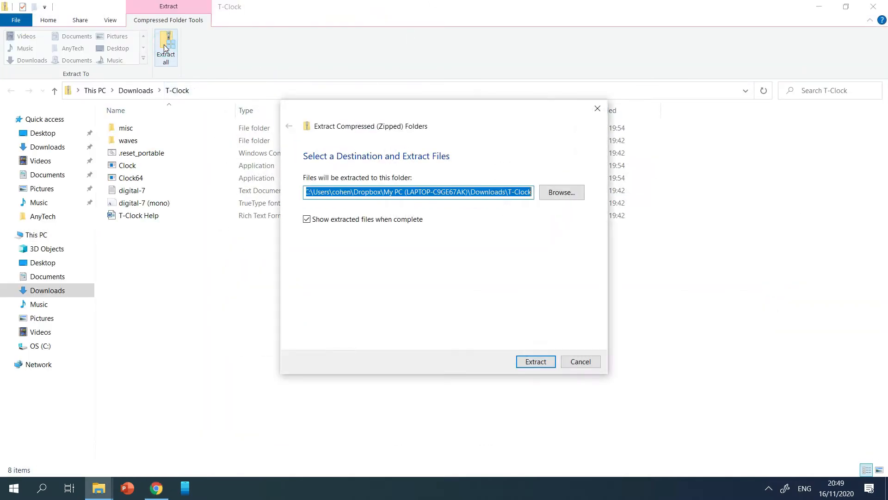
click(536, 360)
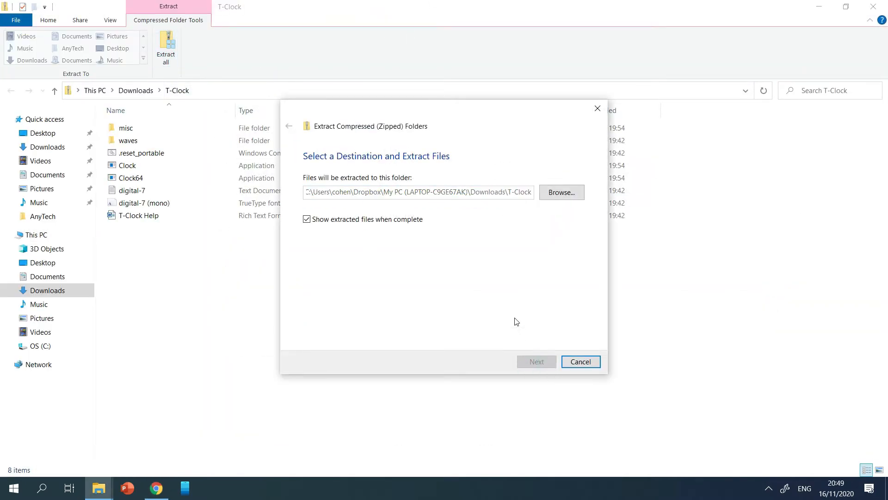
click(537, 361)
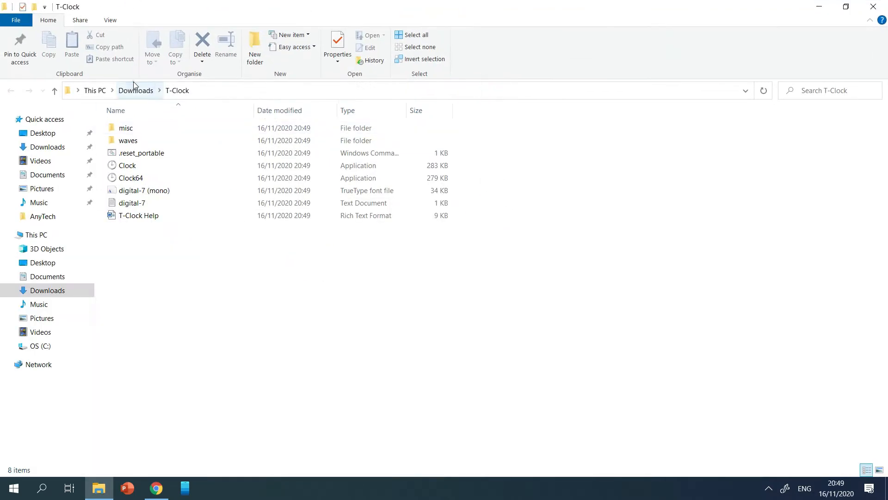
Create a Tweaks folder at the root of C: and browse back to the downloaded T-Clock files
click(39, 346)
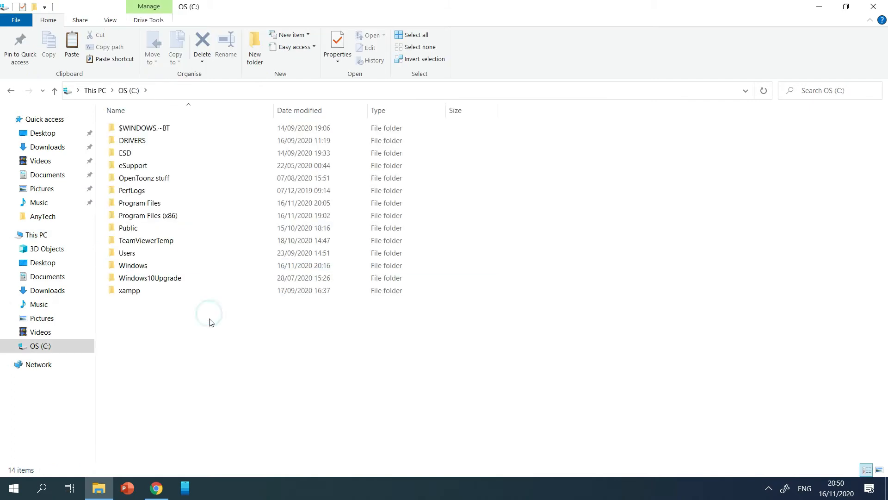
text(Tweaks)
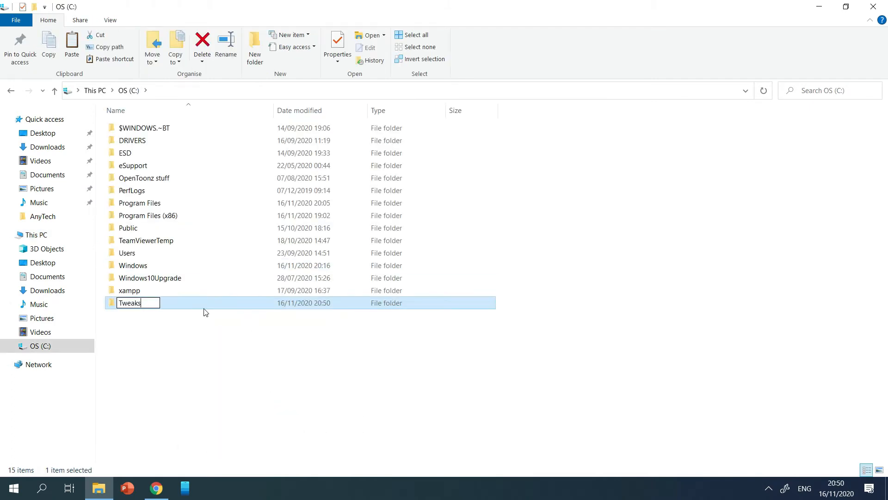
double_click(129, 303)
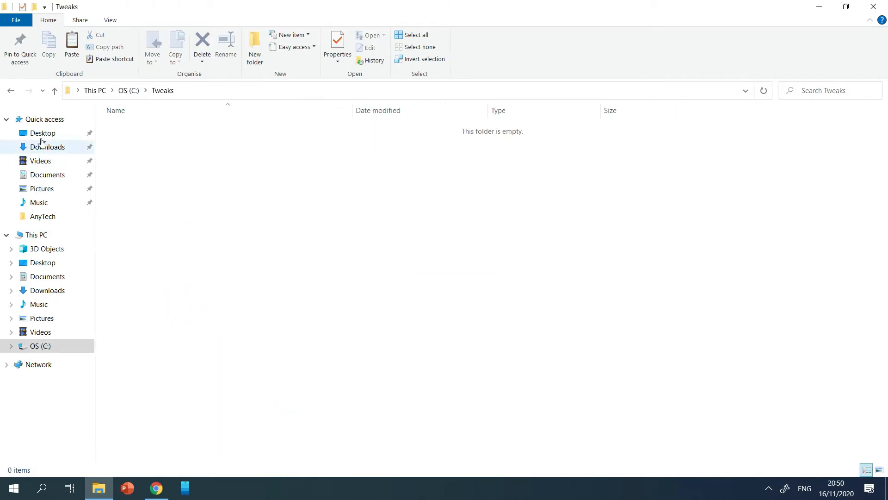
click(127, 91)
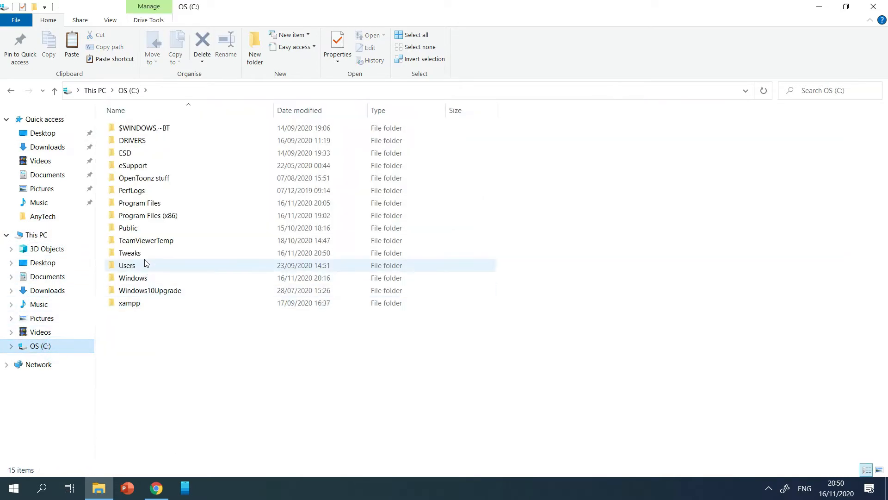
Paste the T-Clock folder into C:\Tweaks and select the Clock64 program inside it
double_click(129, 253)
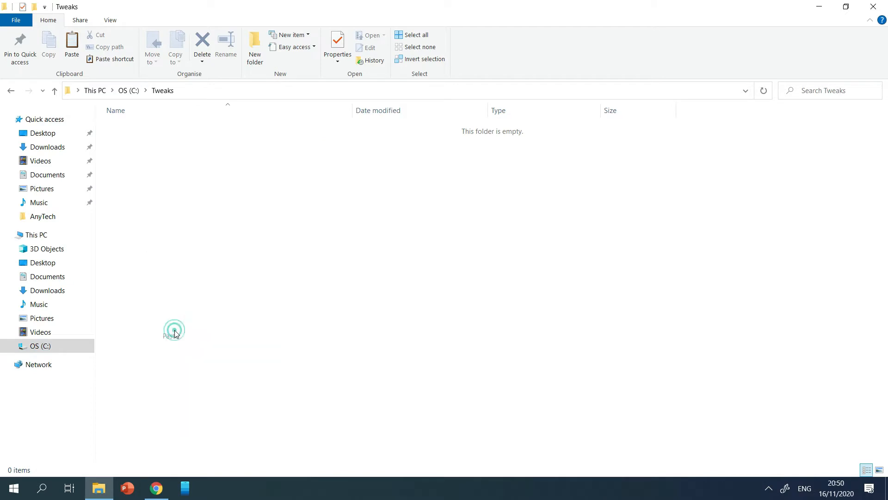
click(173, 331)
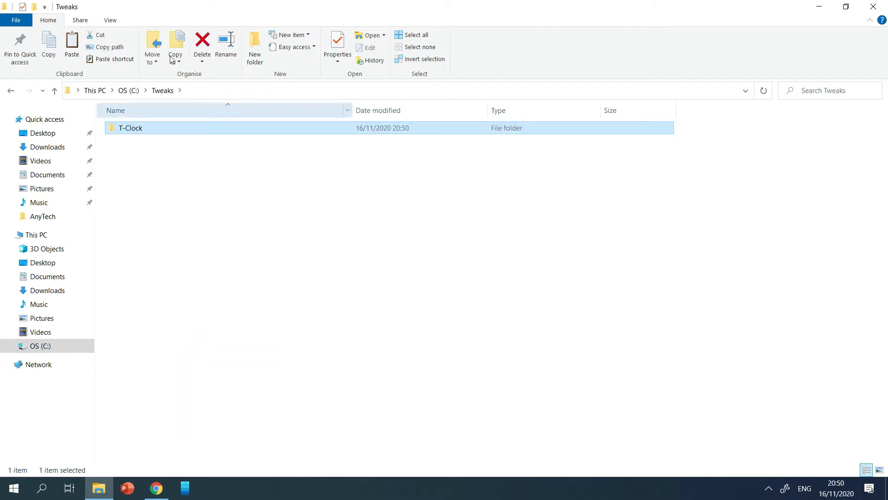
double_click(131, 128)
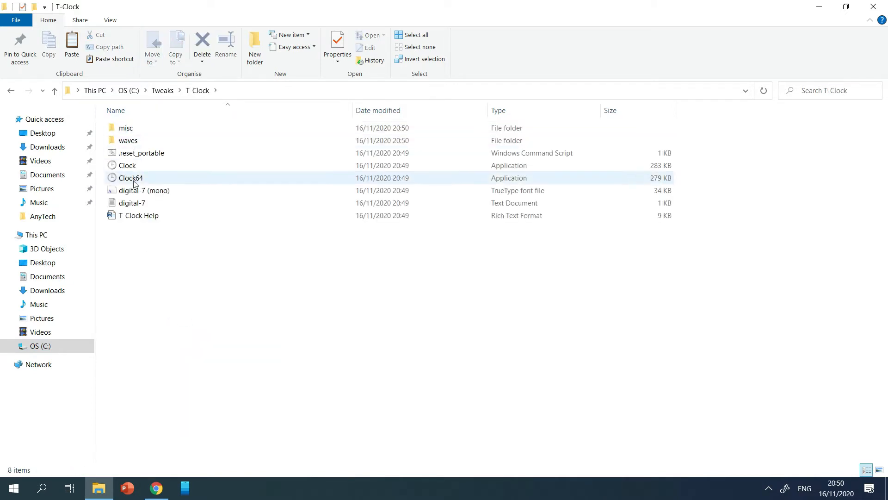
click(129, 178)
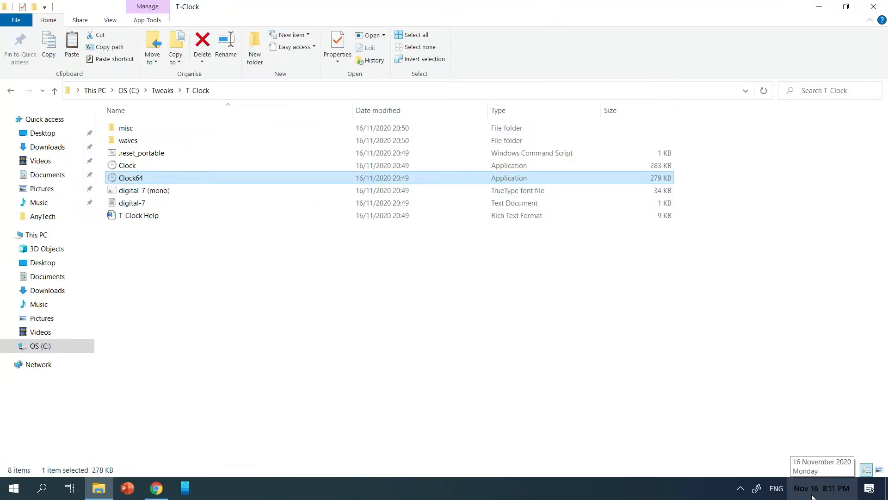
mouse_move(622, 451)
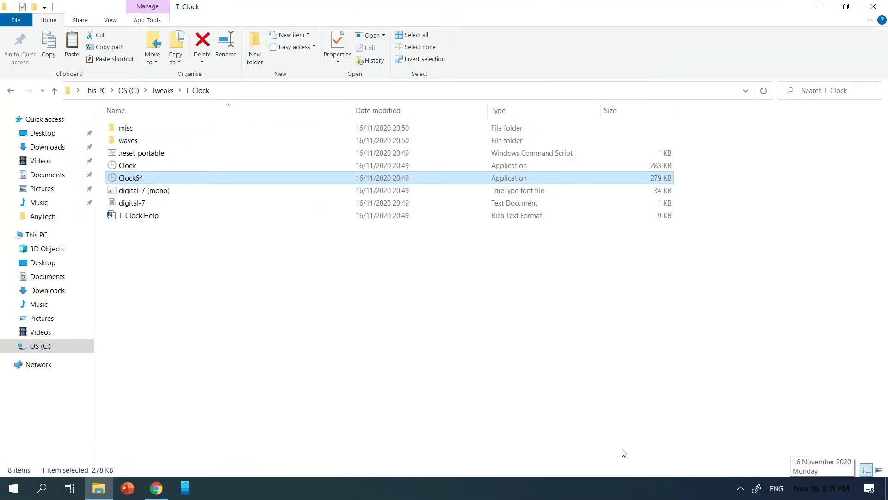
mouse_move(240, 178)
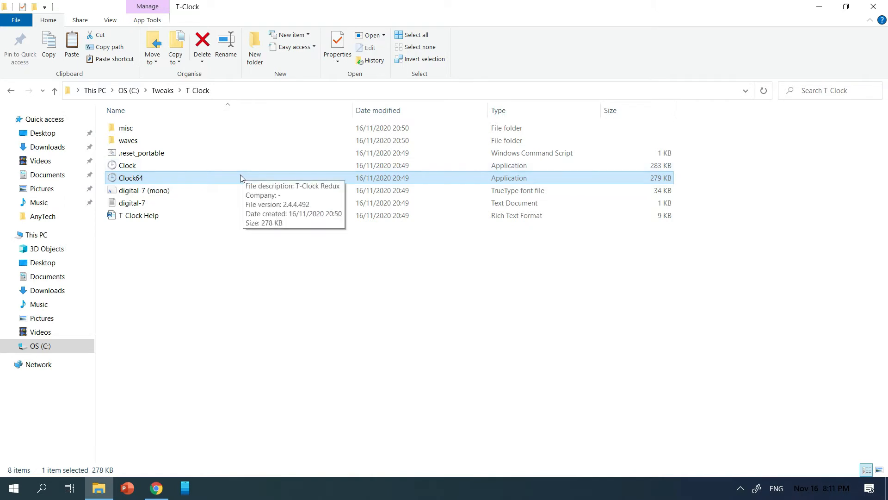
Launch Clock64 and go to T-Clock's Time Format settings
click(128, 164)
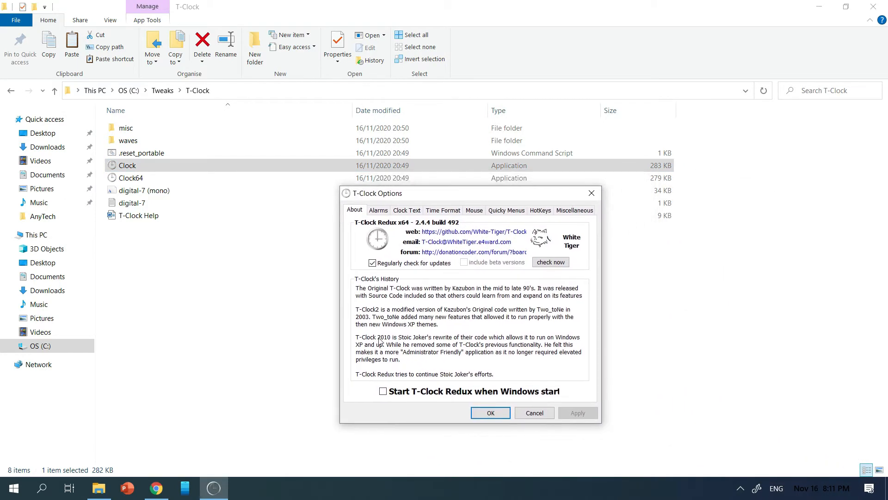
click(443, 210)
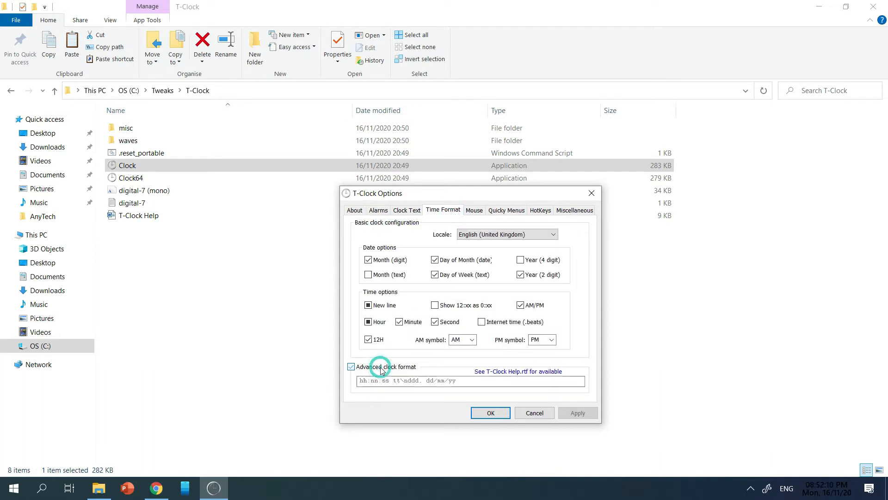
Enter the advanced clock format pattern 'mmm d h:n tt'
text(mmm d h:nn tt)
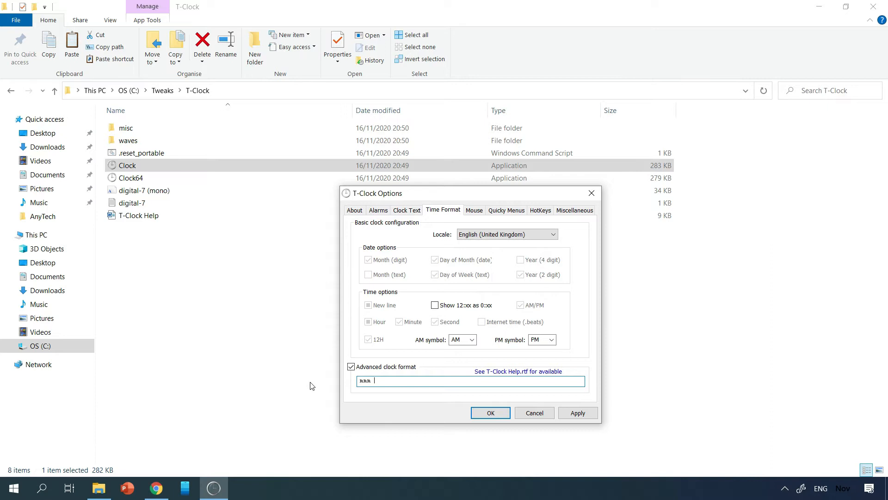
text(d)
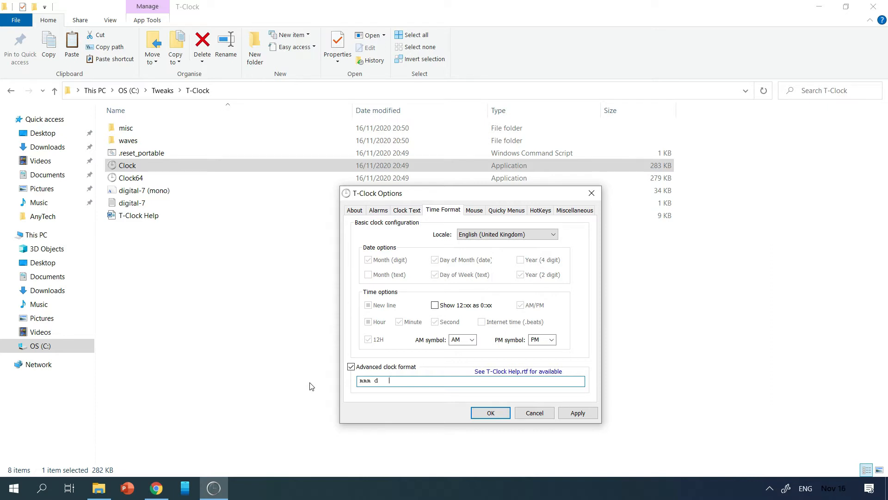
text(h)
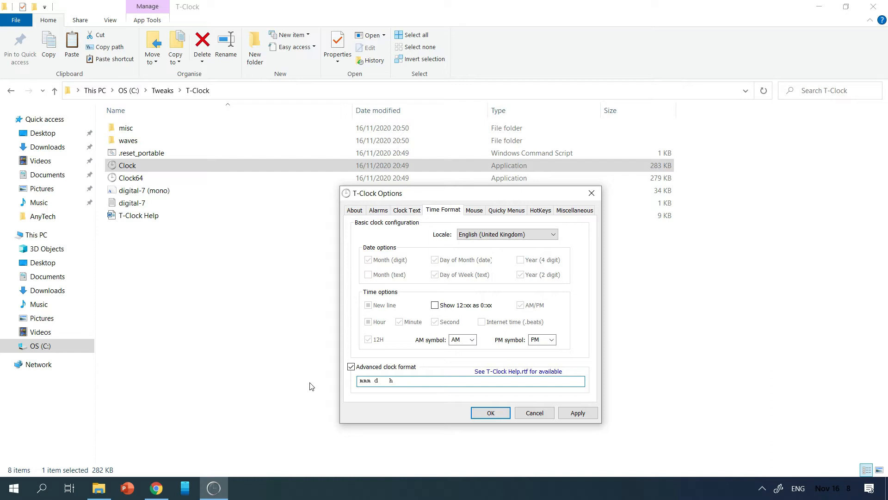
text(:nn)
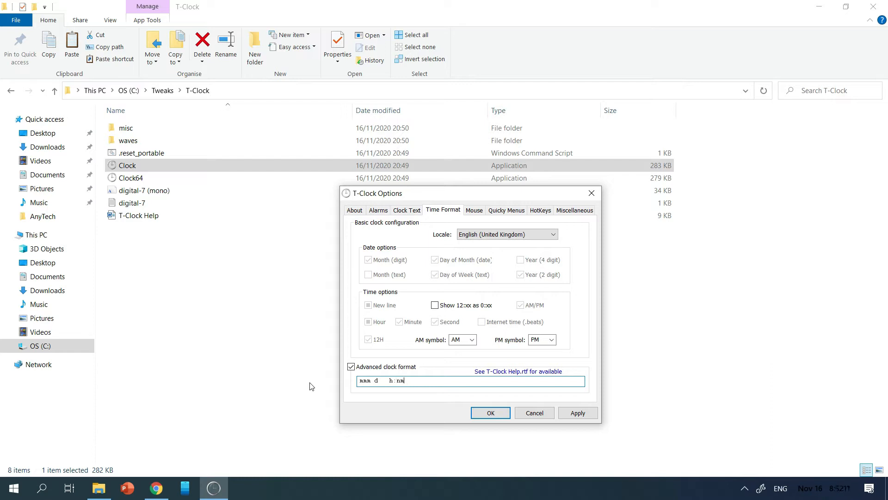
key(Backspace)
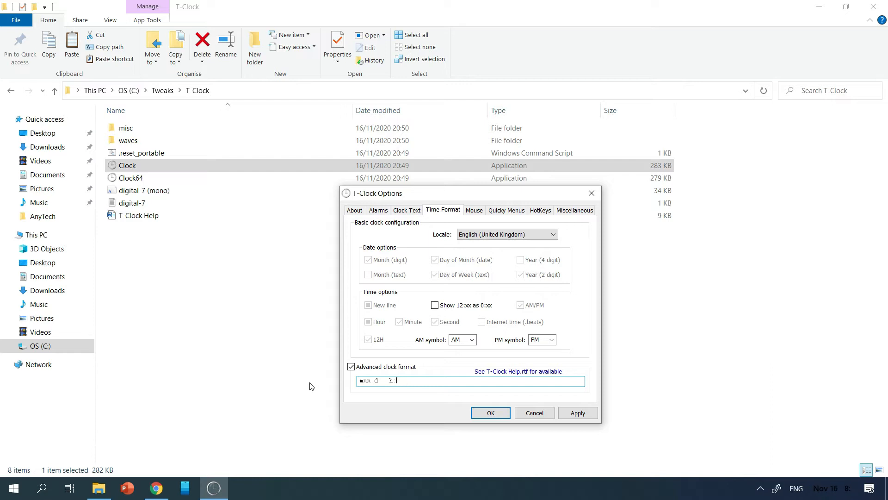
text(n tt)
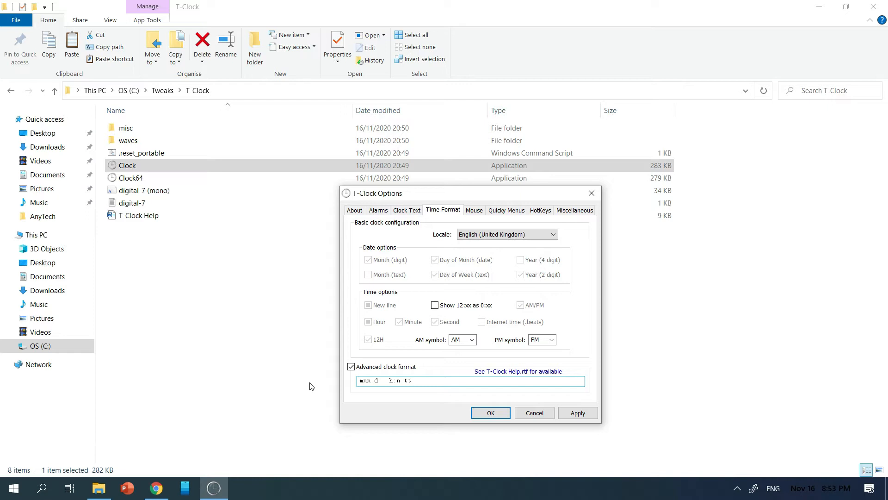
mouse_move(436, 210)
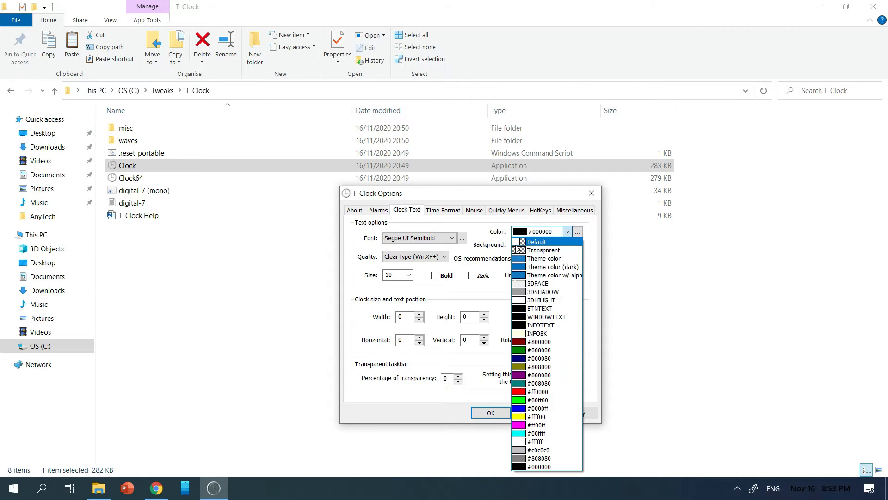
mouse_move(540, 299)
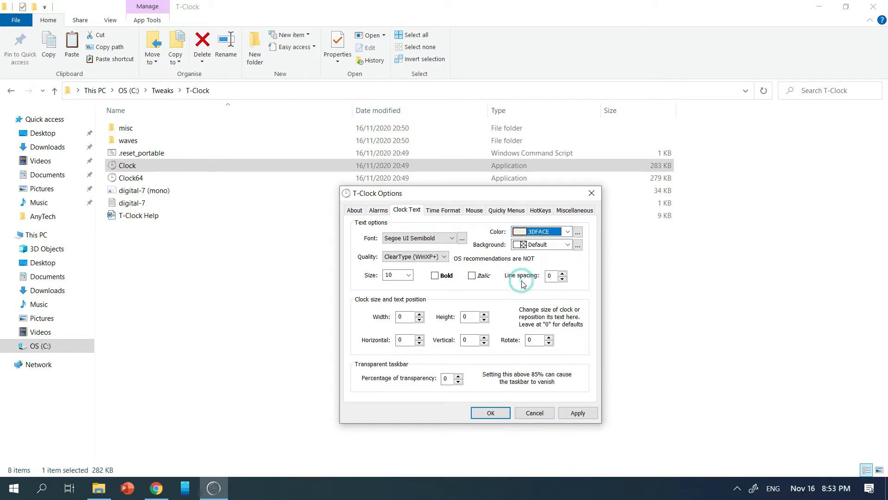
Consult the T-Clock help document and return to the options
click(443, 210)
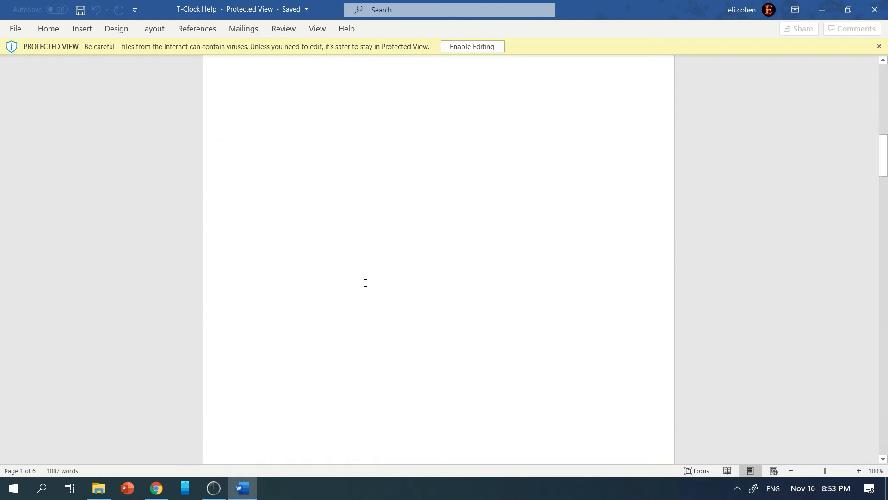
scroll(down, 3)
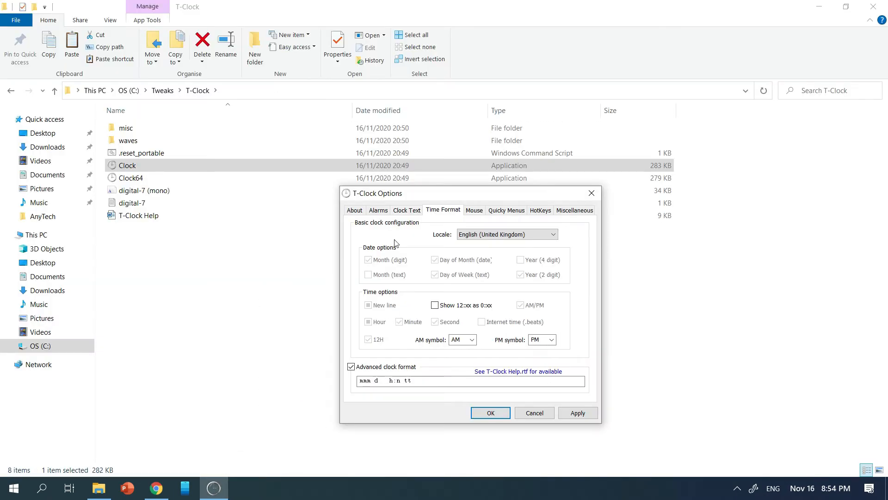
click(407, 210)
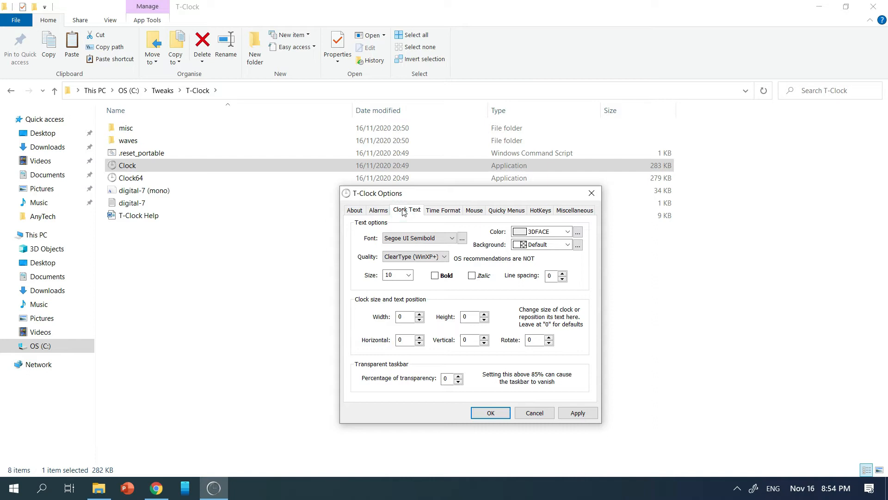
Review the Clock Text colour (3DFACE) and size list, then return to the About page
click(415, 239)
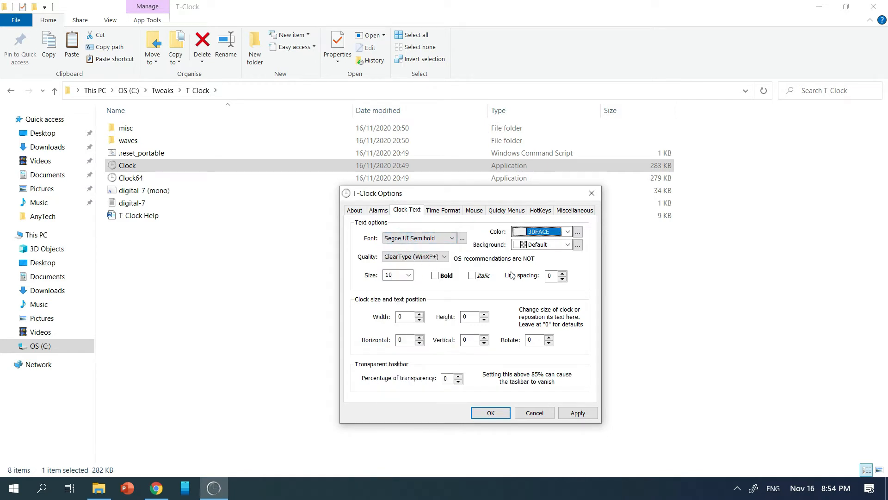
click(408, 274)
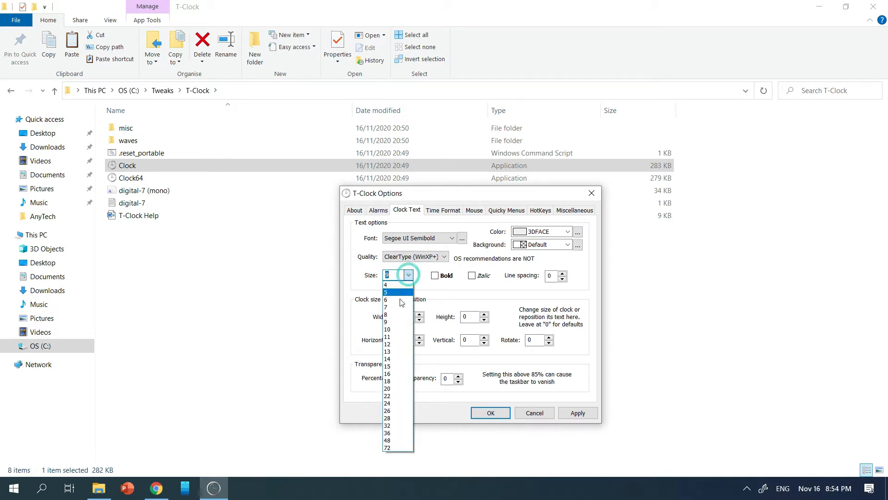
click(386, 329)
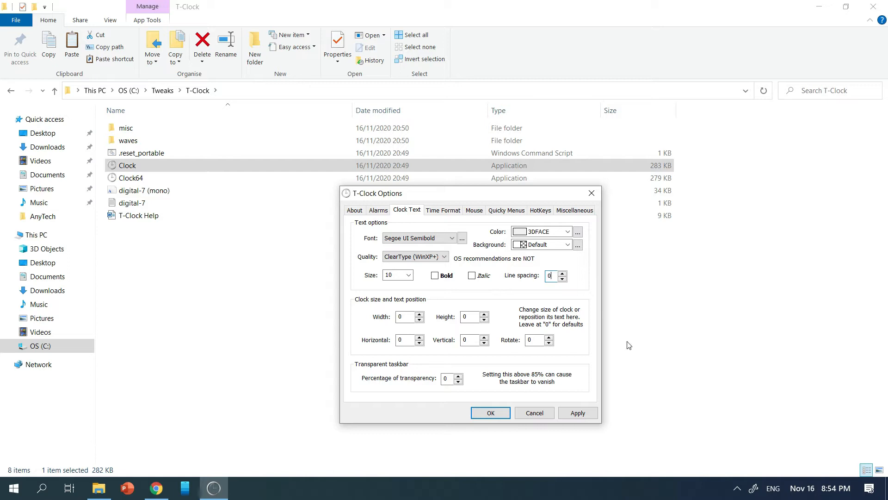
click(354, 210)
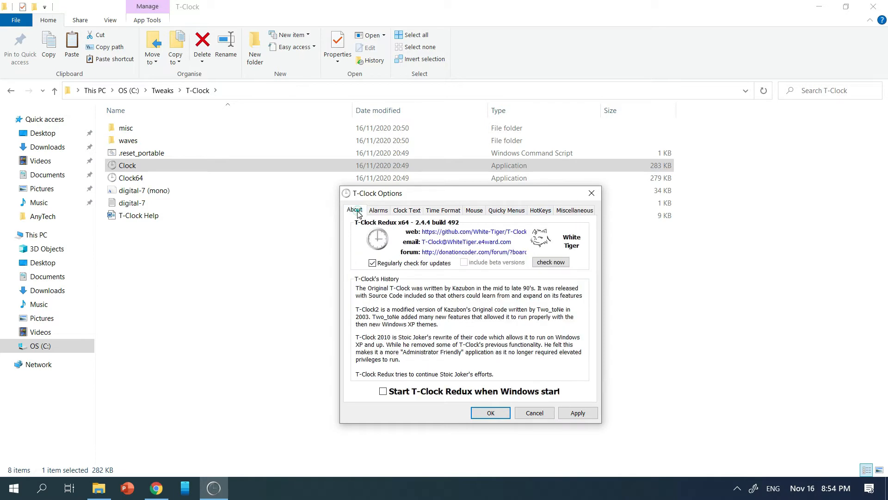
Visit the T-Clock project page, close Chrome and bring up the taskbar clock's T-Clock menu
click(383, 390)
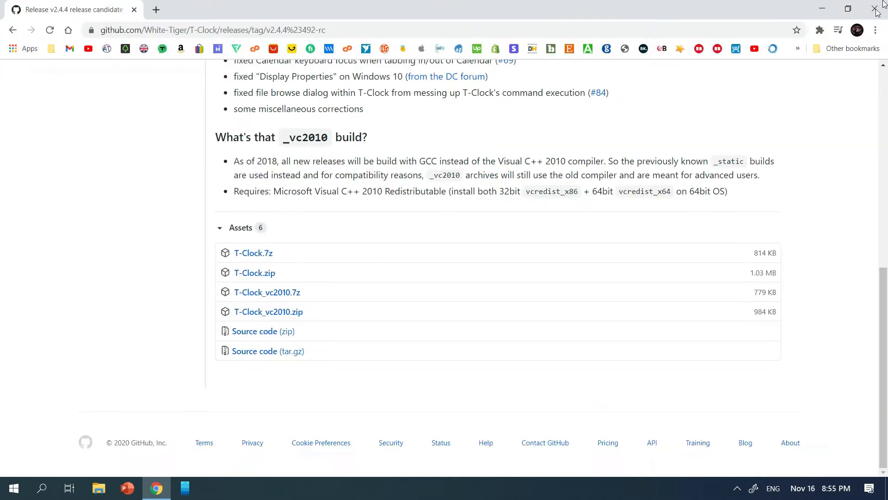
click(875, 8)
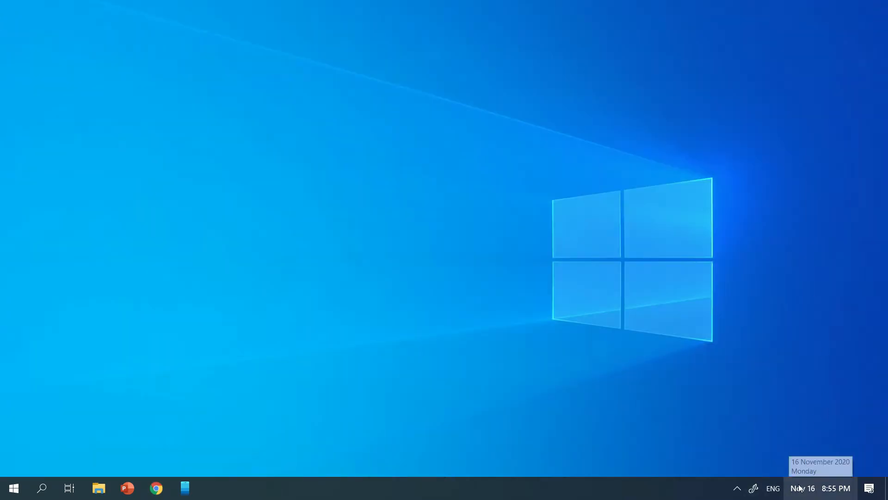
click(820, 489)
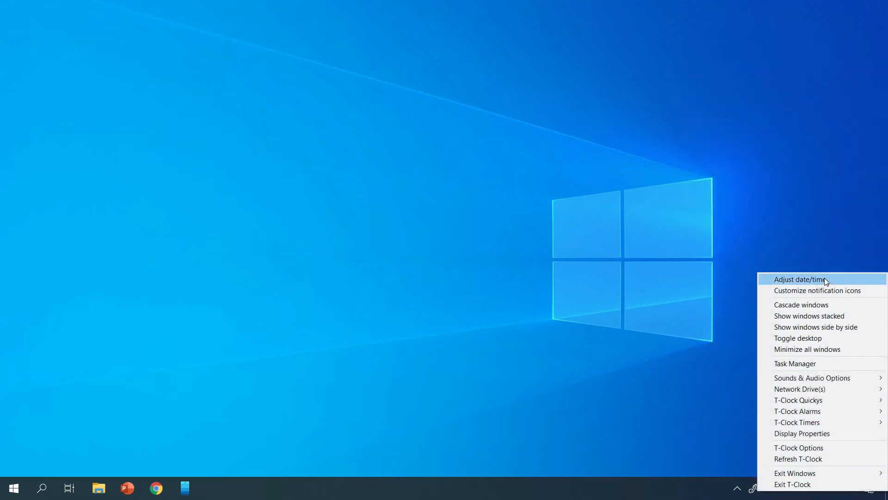
mouse_move(830, 298)
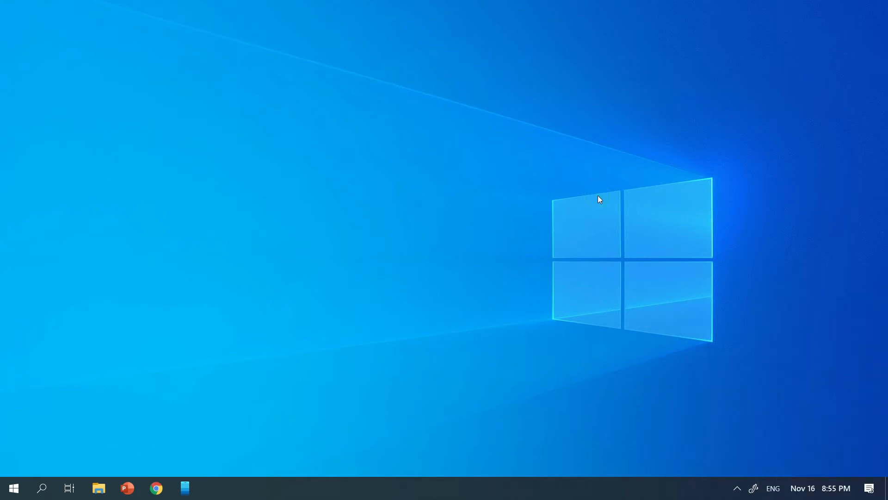
mouse_move(115, 481)
text(taskbar x)
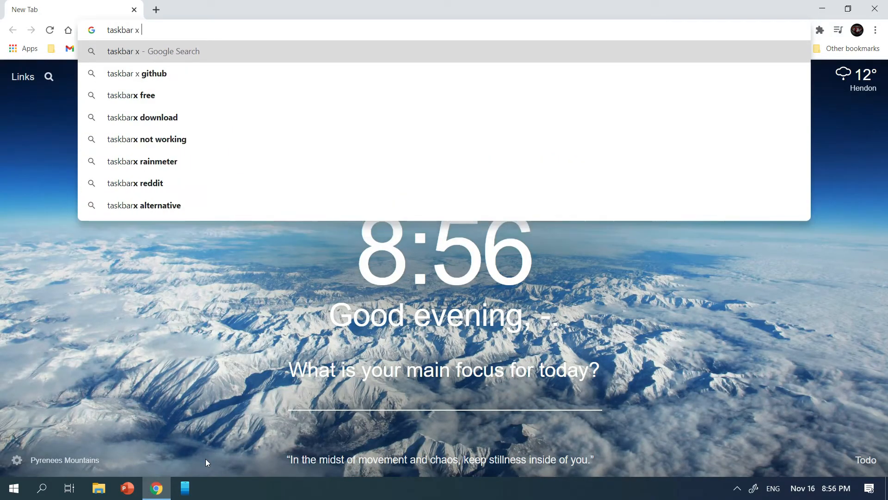
Search 'taskbar x github', reach ChrisAnd1998/TaskbarX release 1.6.2.0 and download TaskbarX_1.6.2.0.zip
click(136, 74)
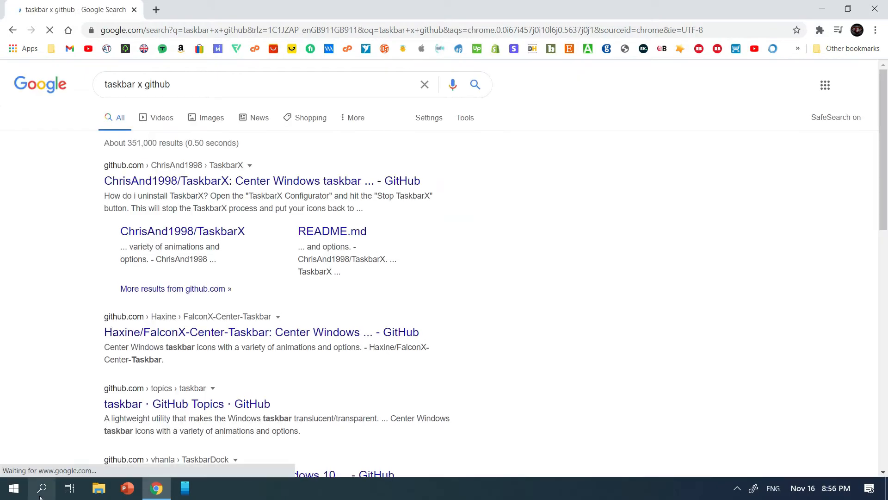
click(264, 181)
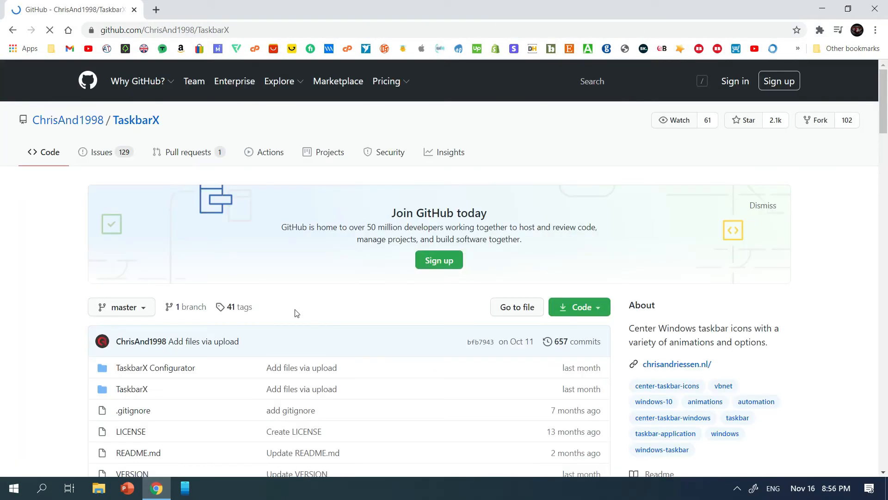
scroll(down, 3)
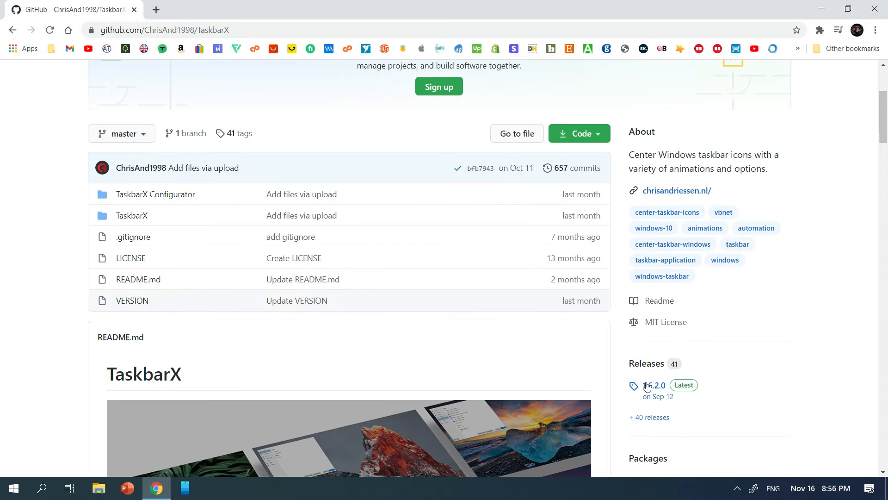
click(654, 384)
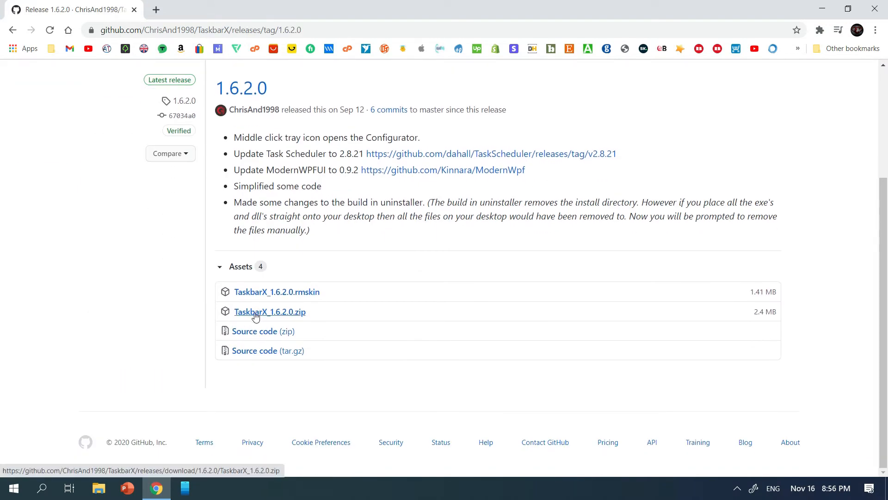
click(270, 311)
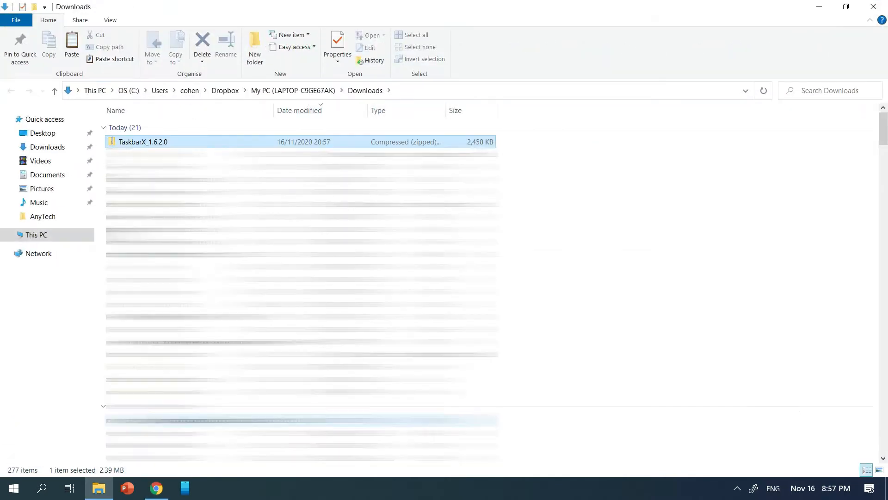
Extract the TaskbarX zip into C:\Tweaks and enter the TaskbarX_1.6.2.0 folder
click(166, 48)
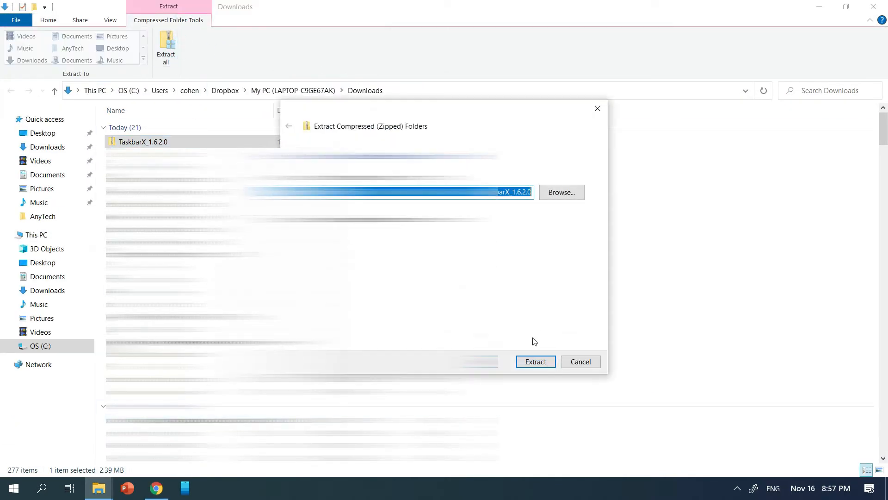
click(536, 362)
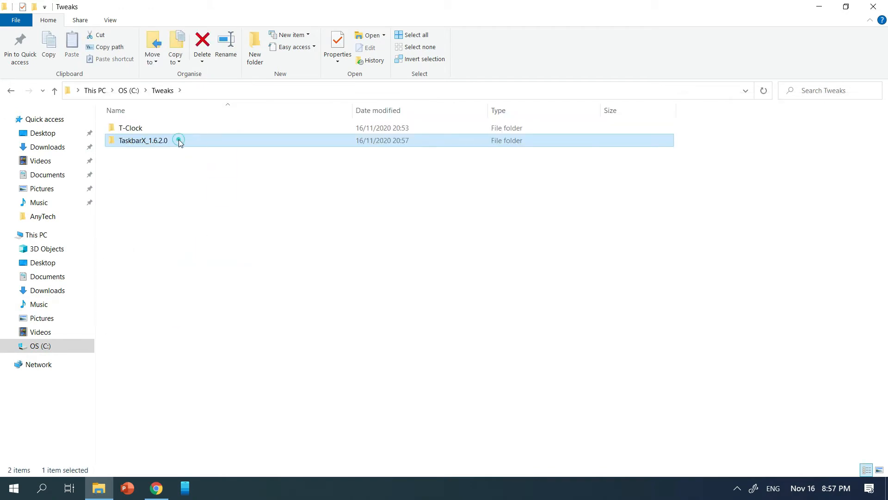
double_click(141, 140)
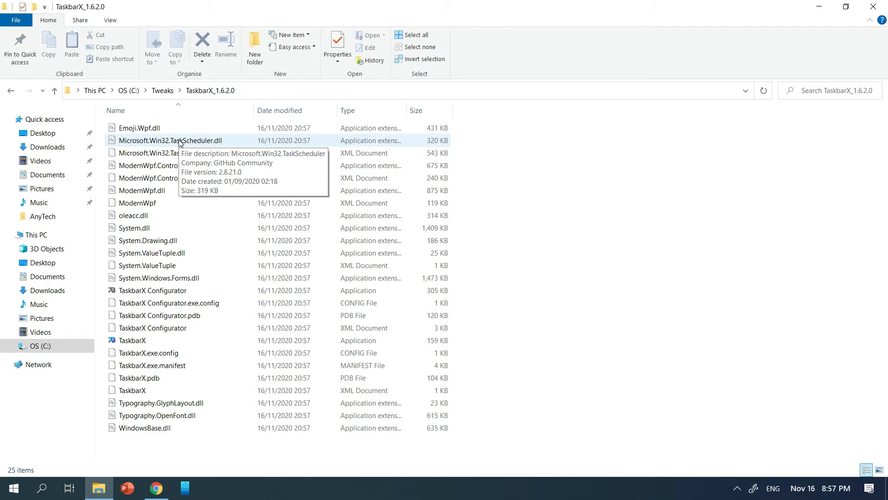
Run TaskbarX.exe so the taskbar icons centre, then select TaskbarX Configurator
click(157, 341)
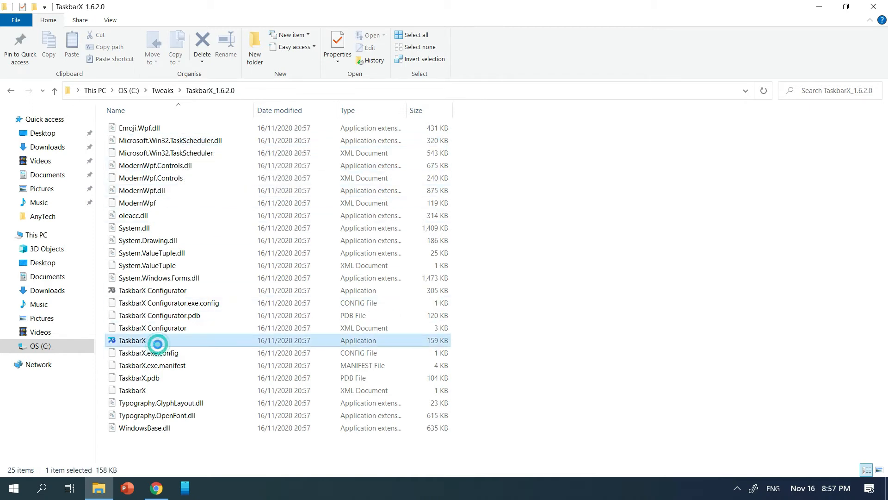
click(145, 340)
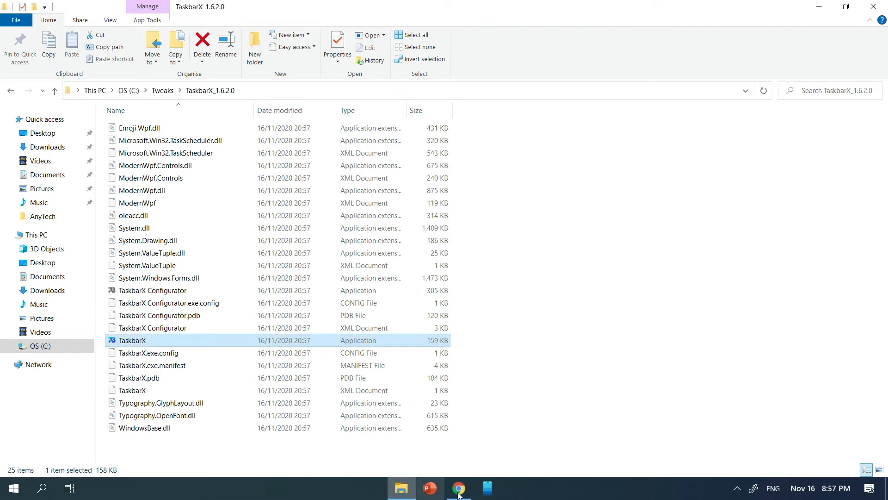
click(154, 289)
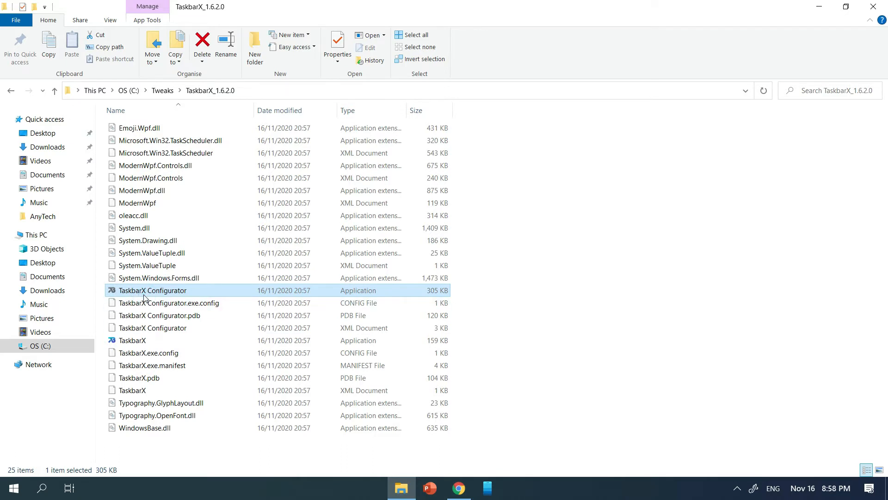
Launch TaskbarX Configurator and try Transparent, Opaque and Acrylic styles before returning to Default
double_click(146, 289)
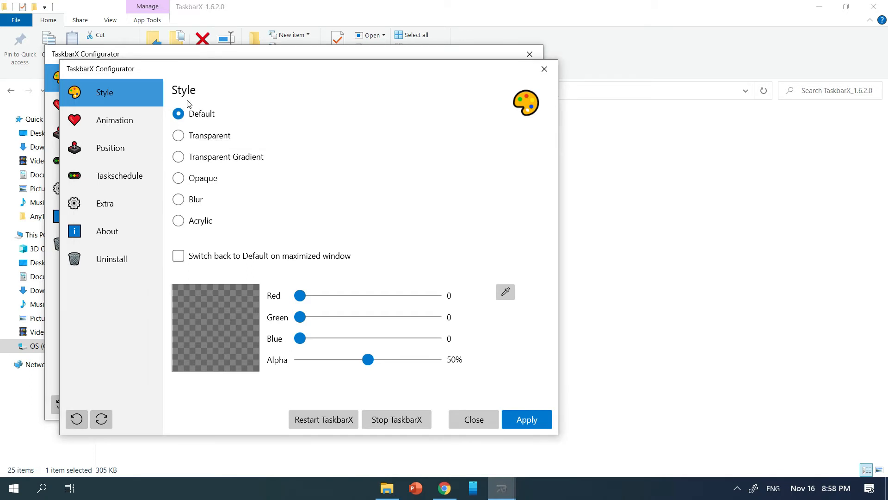
mouse_move(205, 137)
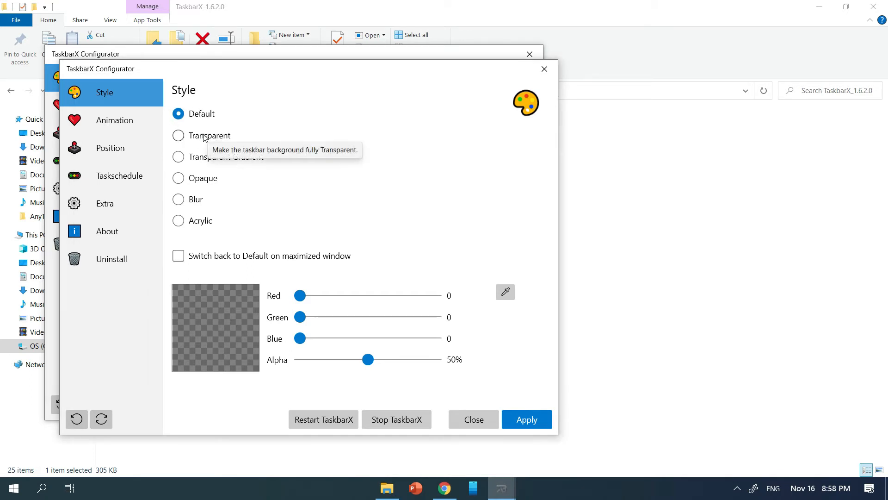
click(177, 135)
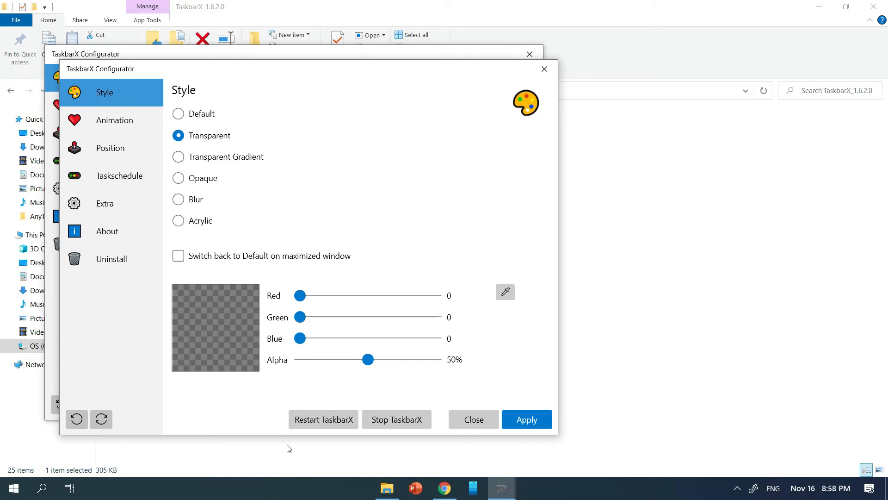
click(526, 419)
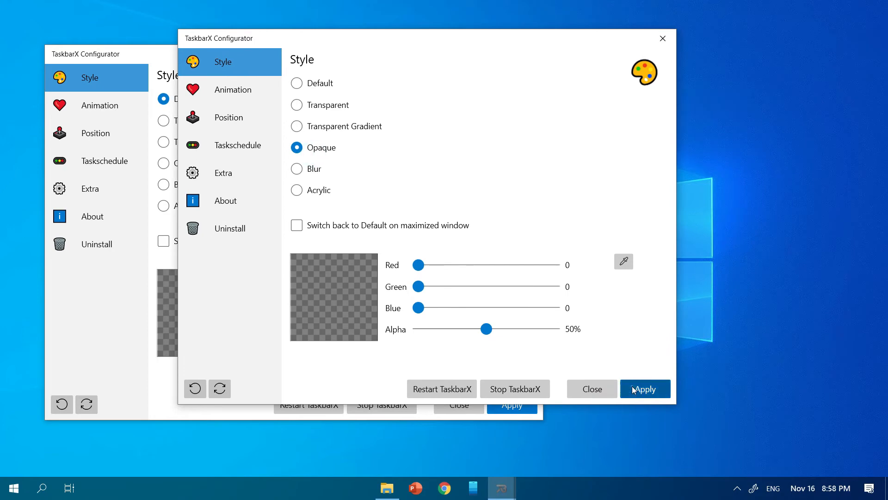
click(296, 168)
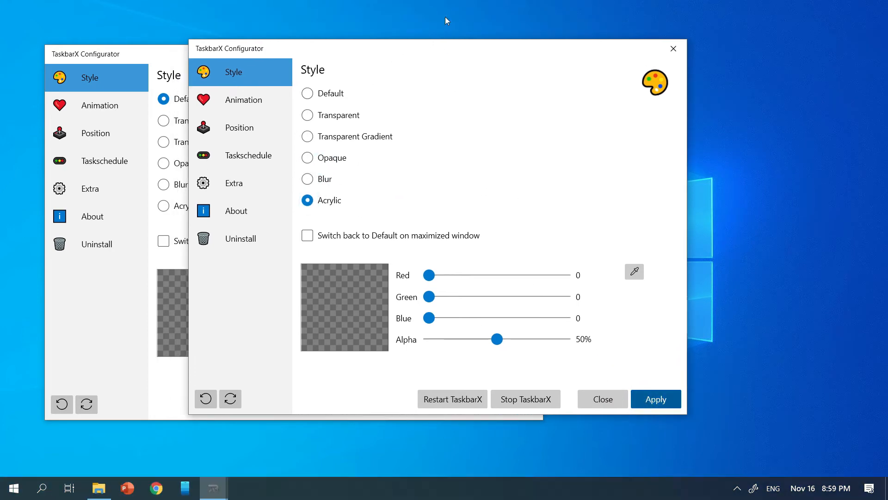
click(655, 399)
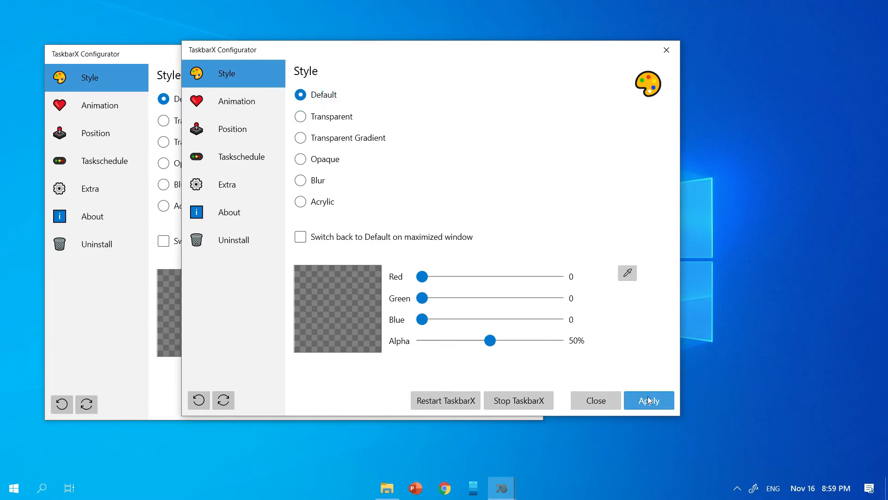
Change the taskbar animation speed from 300 to 600 ms and review the Extra options
click(236, 101)
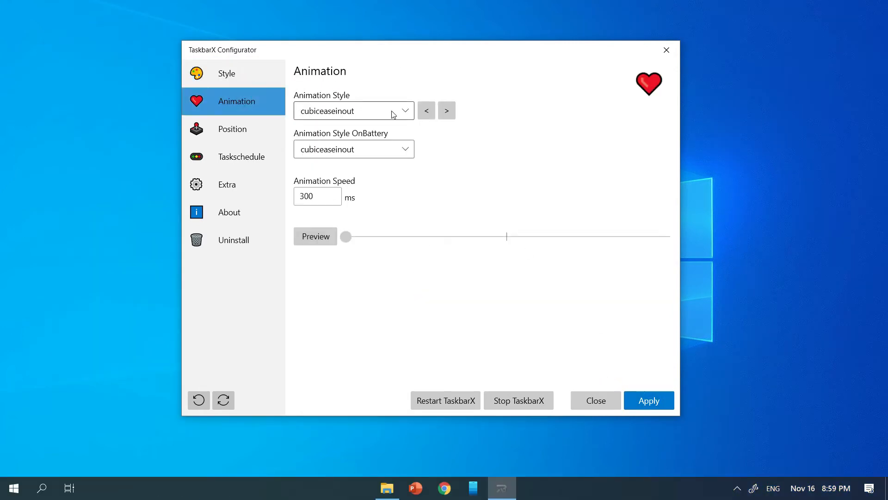
click(317, 196)
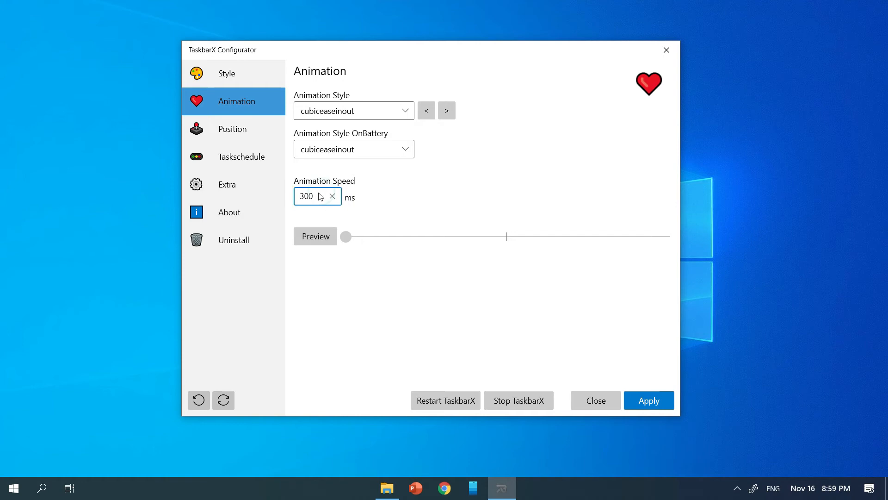
triple_click(305, 196)
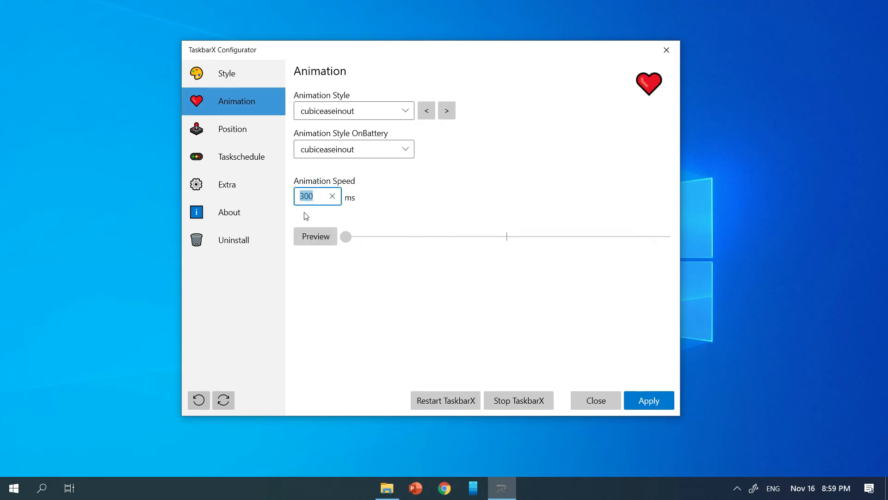
text(600)
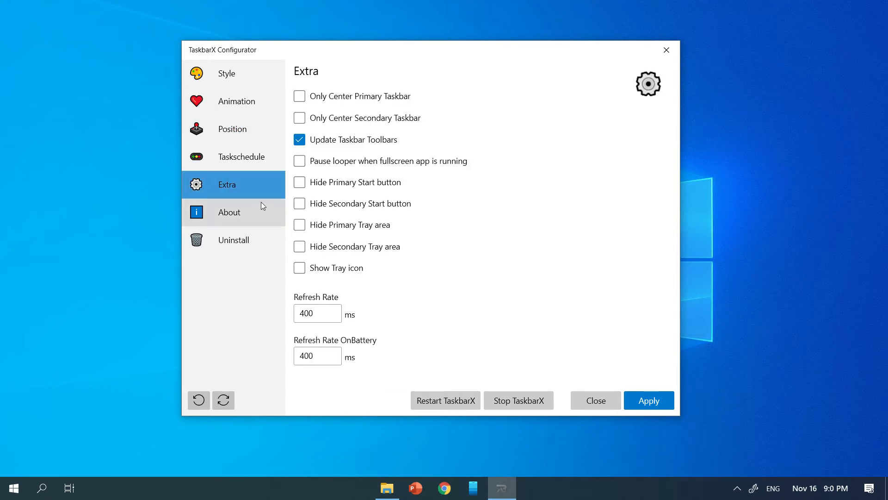
click(234, 240)
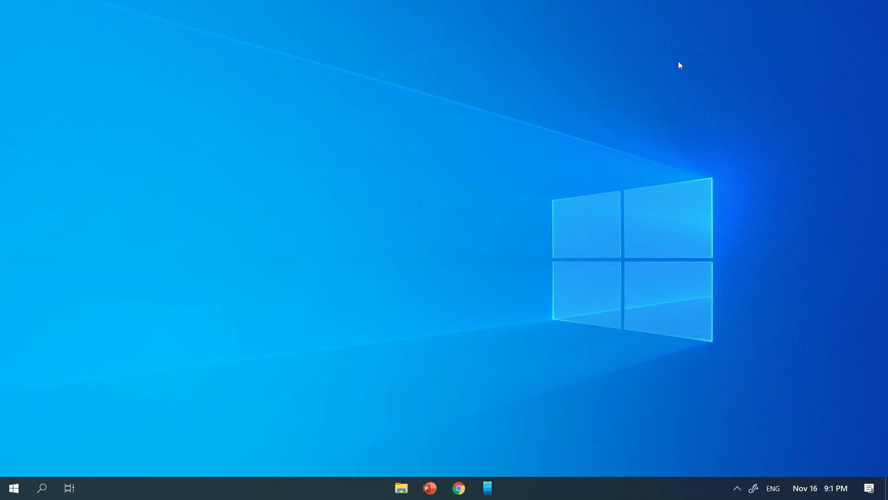
Bring Chrome back up on the PowerToys v0.25.0 release page and scroll to its Assets
click(458, 487)
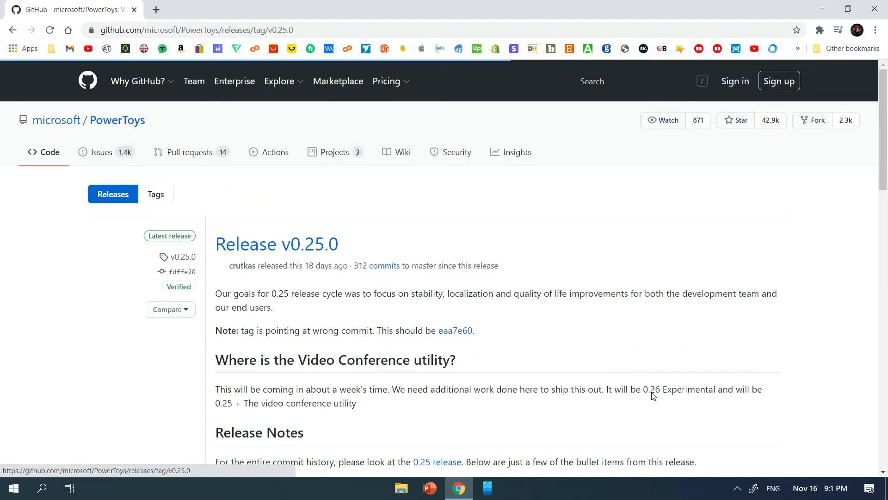
scroll(down, 3)
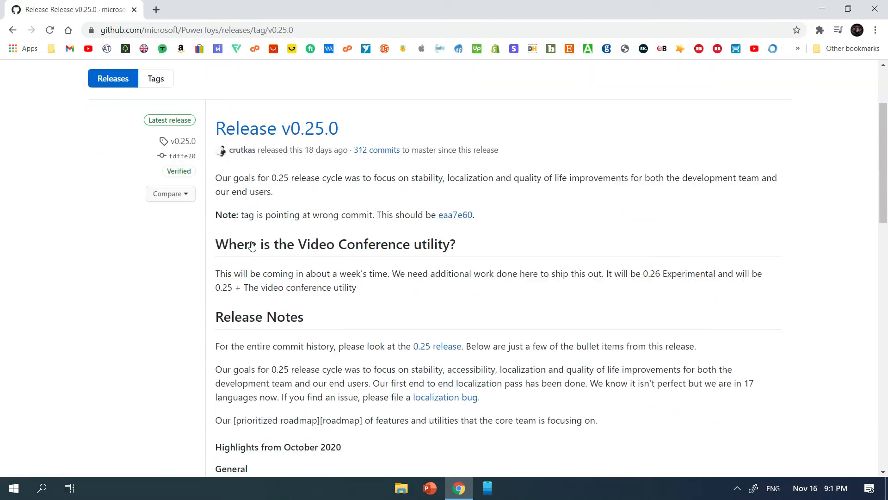
scroll(down, 3)
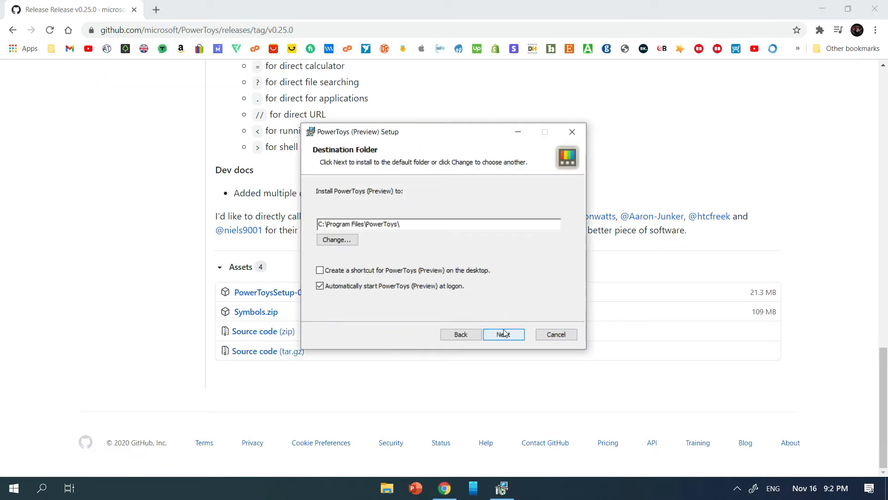
Install PowerToys into C:\Program Files\PowerToys and finish the setup wizard
click(504, 334)
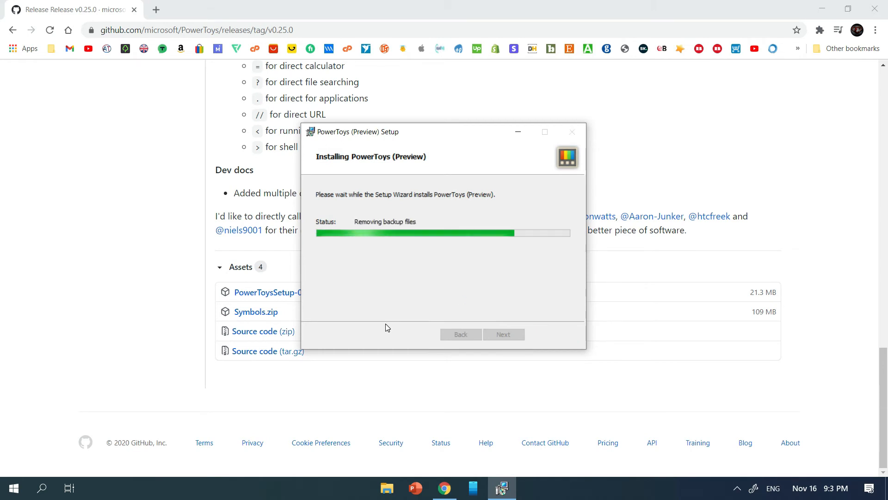
mouse_move(378, 321)
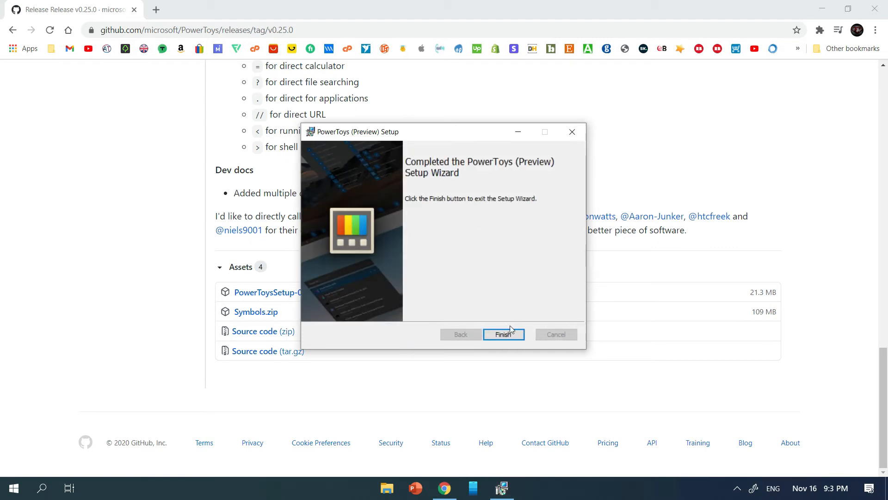
click(504, 334)
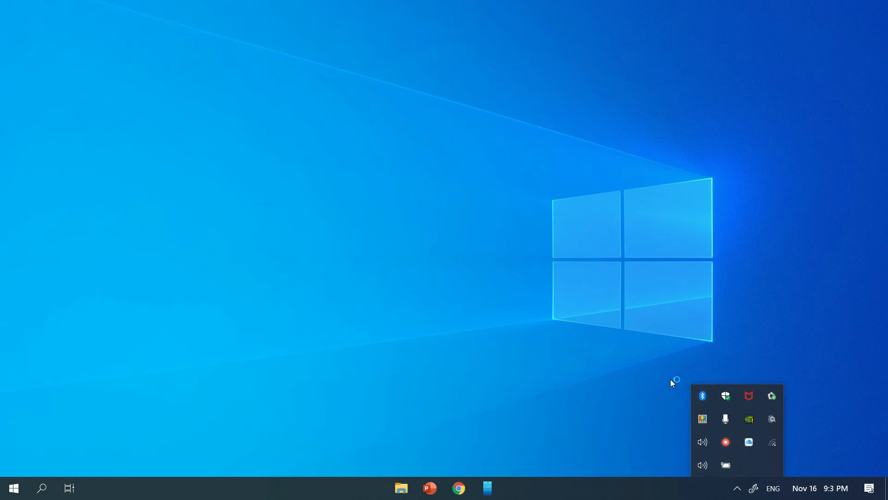
mouse_move(583, 313)
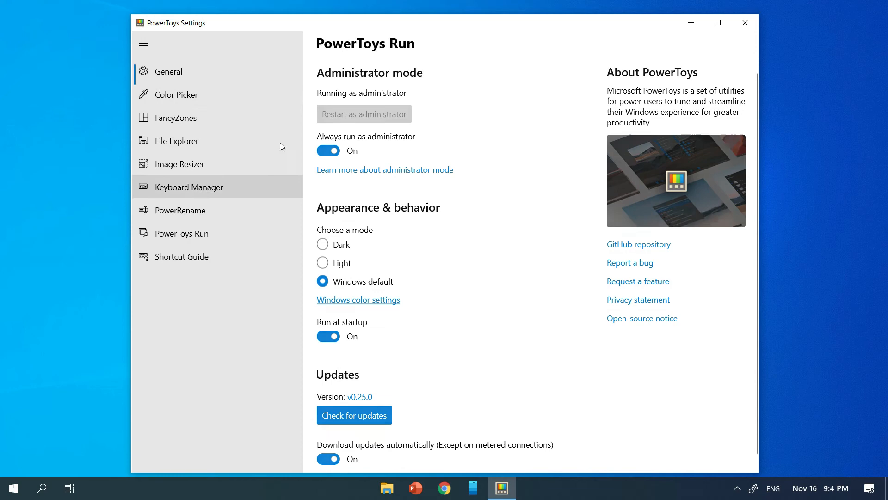
Show the PowerToys Run page, nudging maximum results to 7 and back to 6
click(182, 233)
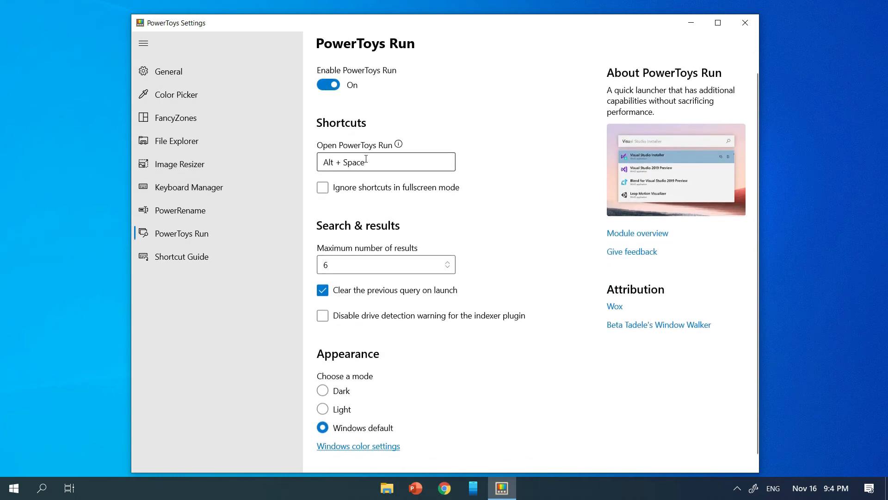
click(387, 265)
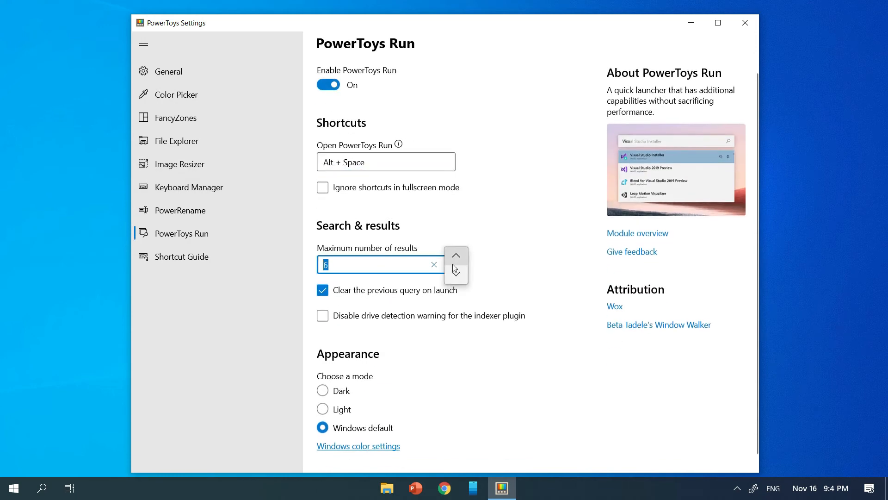
click(455, 255)
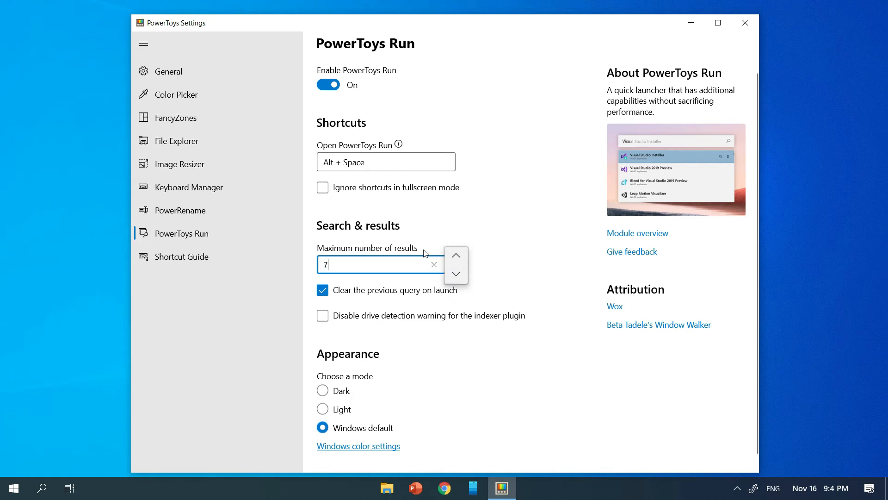
click(455, 276)
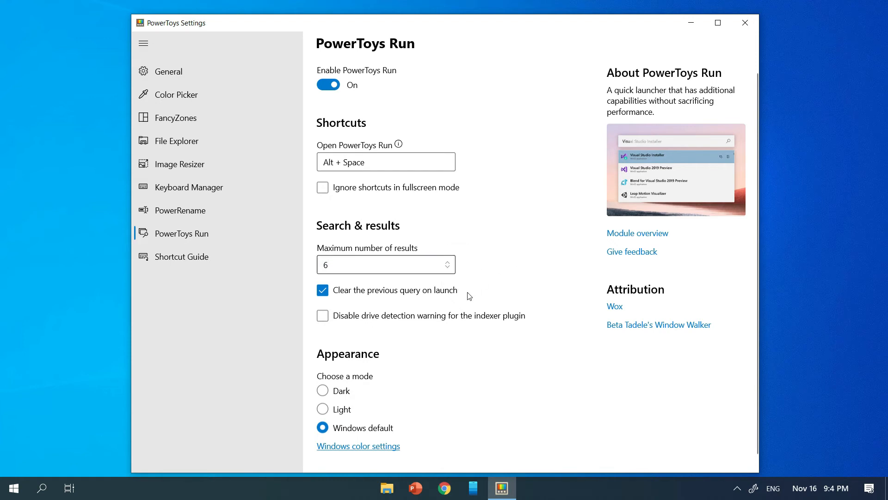
mouse_move(398, 320)
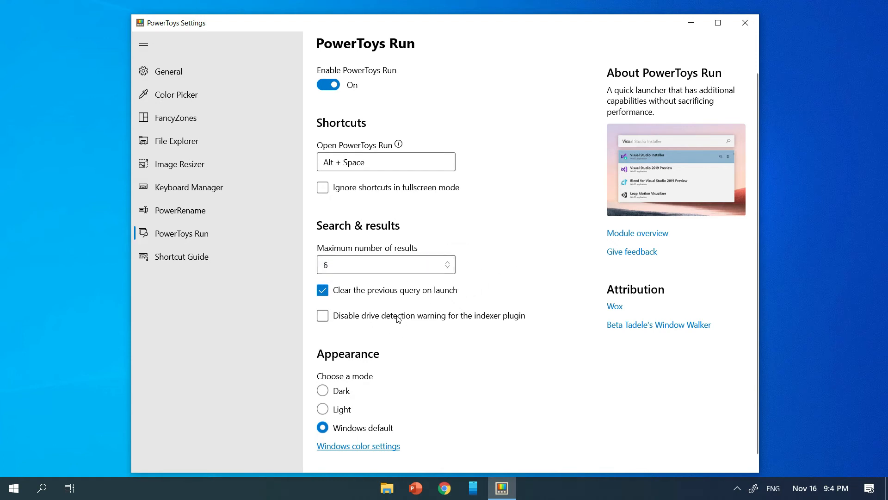
mouse_move(337, 447)
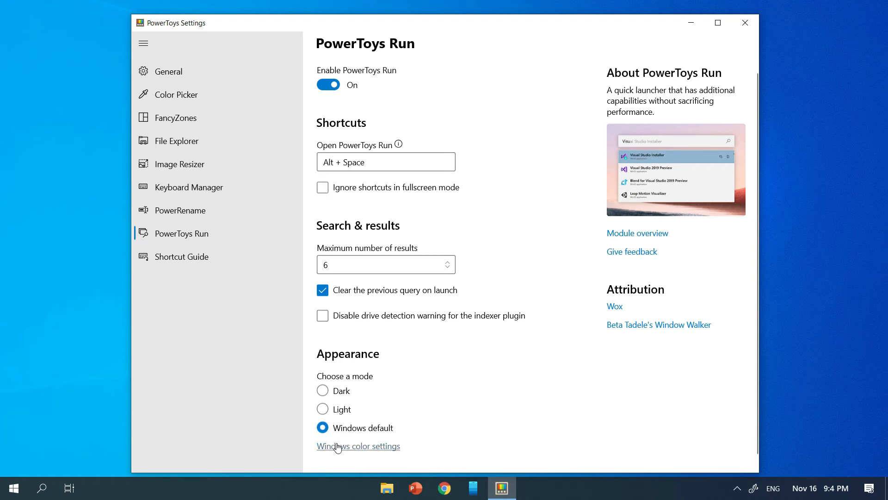
mouse_move(745, 26)
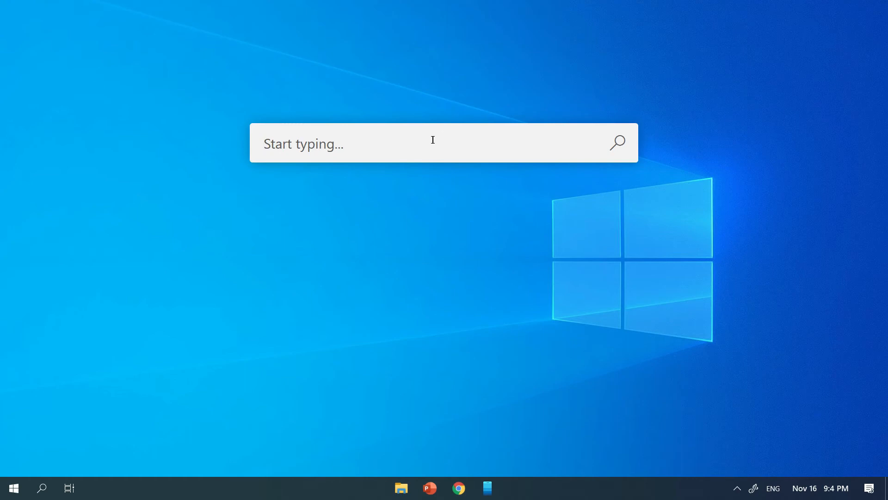
Test PowerToys Run with the query 'subsc', then bring up File Explorer on This PC
text(subsc)
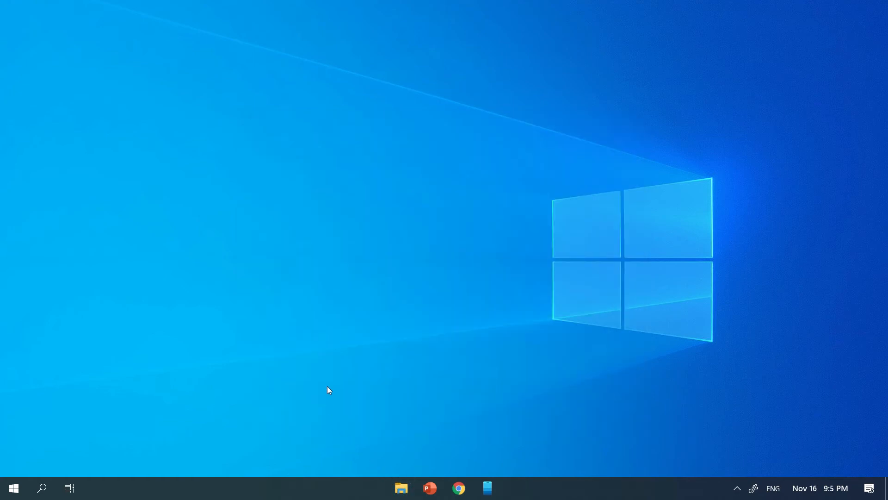
click(402, 487)
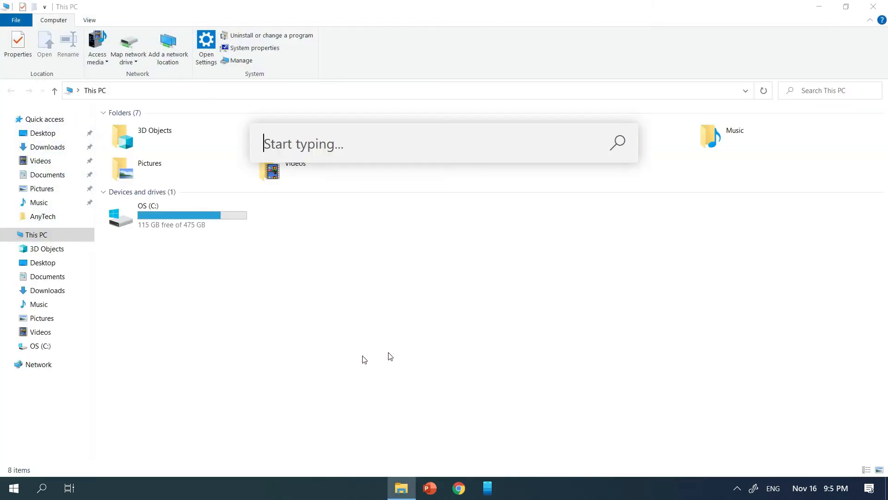
mouse_move(356, 324)
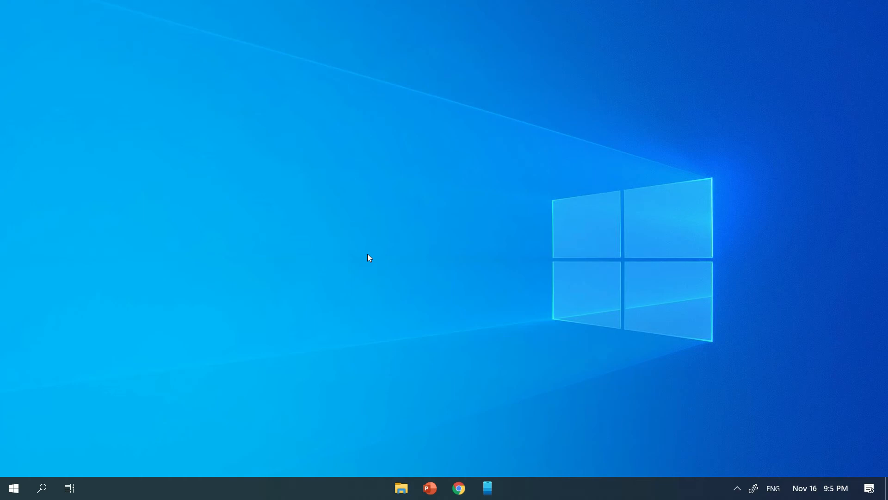
Set the default Windows mode to Light under Personalisation > Colours and close Settings
click(14, 489)
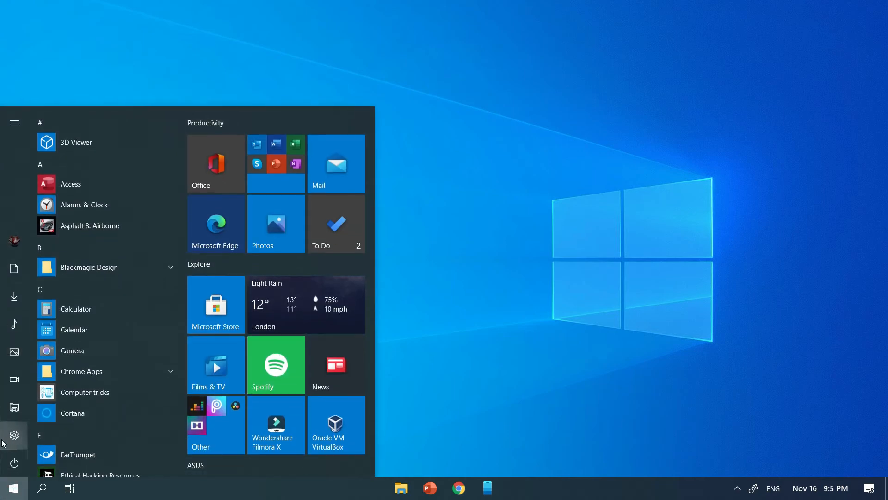
click(14, 433)
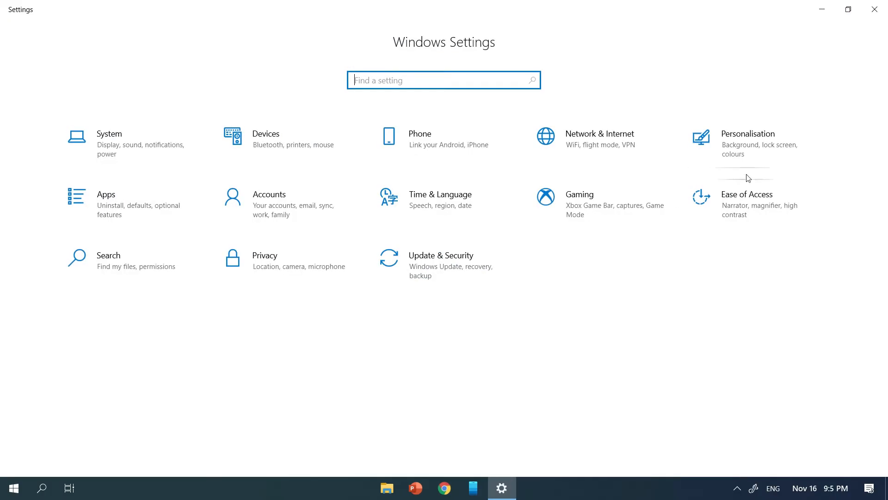
click(747, 139)
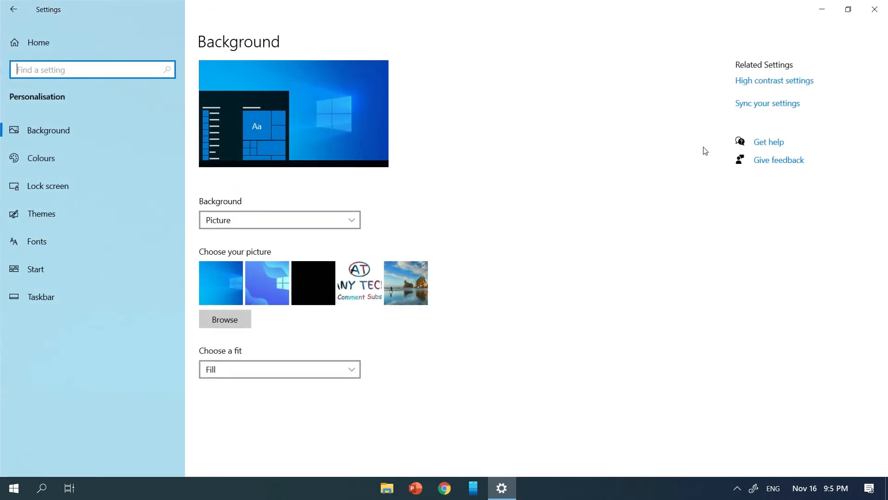
click(41, 157)
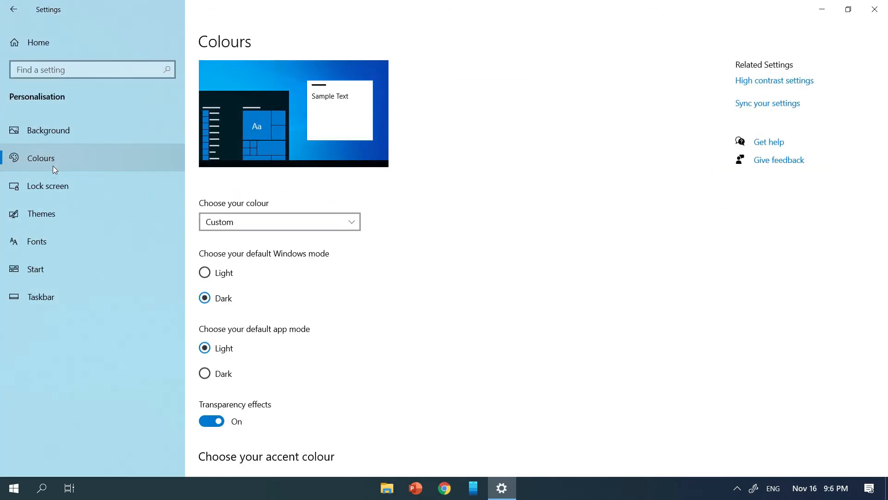
scroll(down, 3)
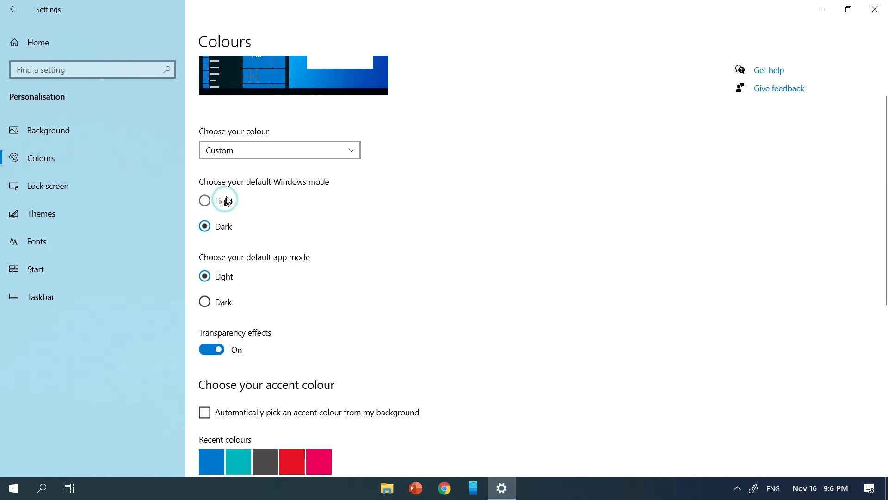
click(204, 199)
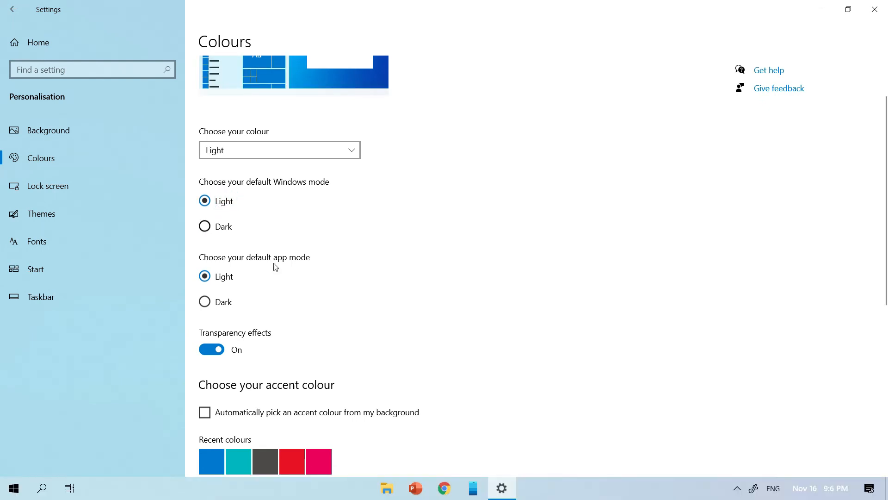
click(873, 9)
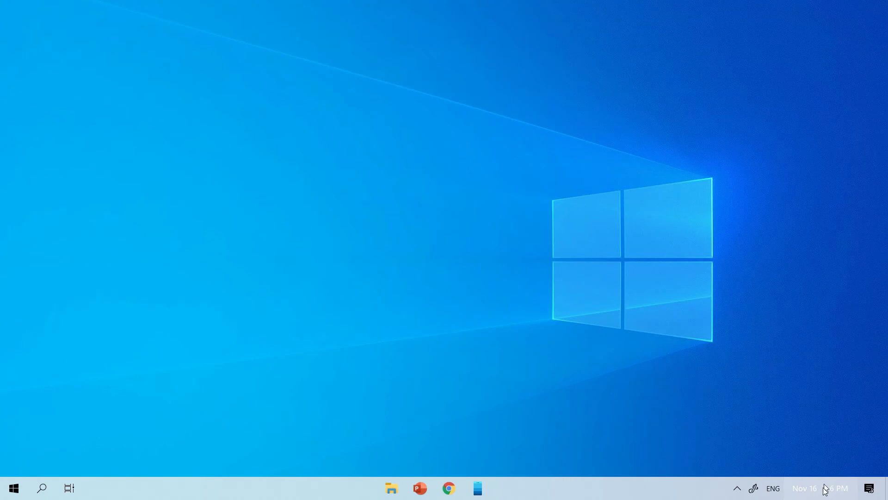
Set the T-Clock clock text colour to #000000 on the Clock Text page and confirm
right_click(825, 489)
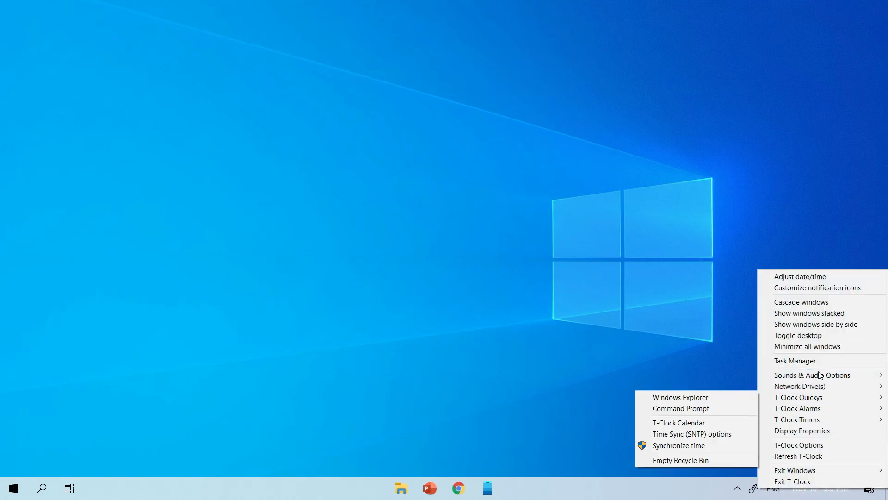
mouse_move(772, 264)
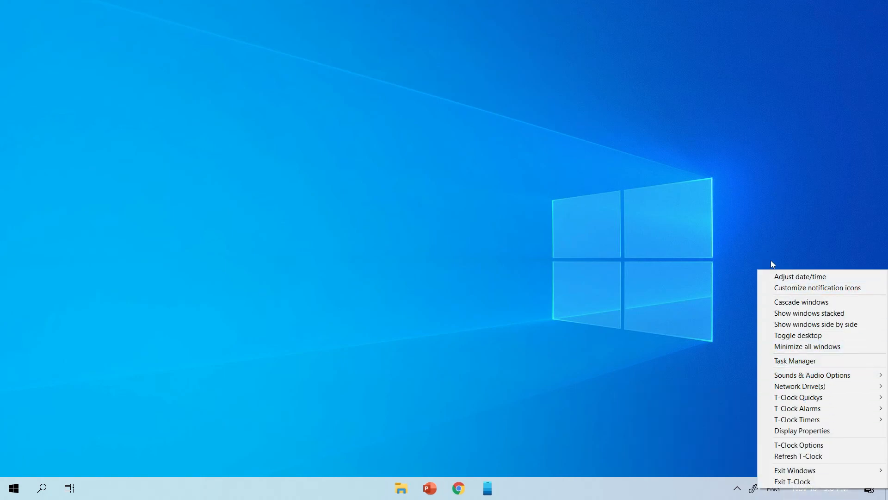
click(798, 444)
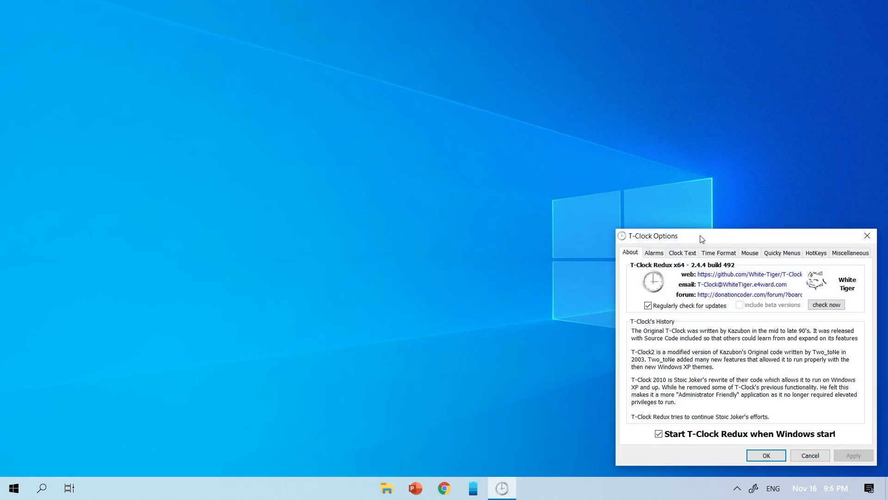
drag(700, 236, 394, 78)
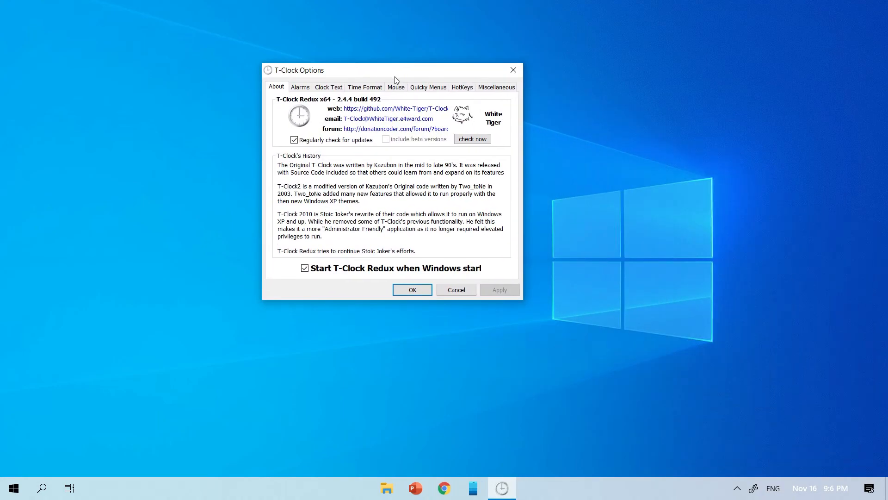
click(364, 87)
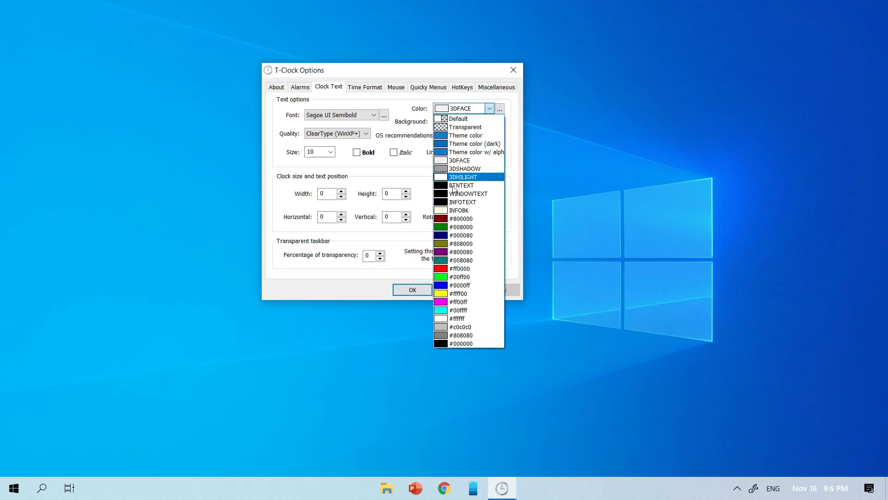
click(459, 343)
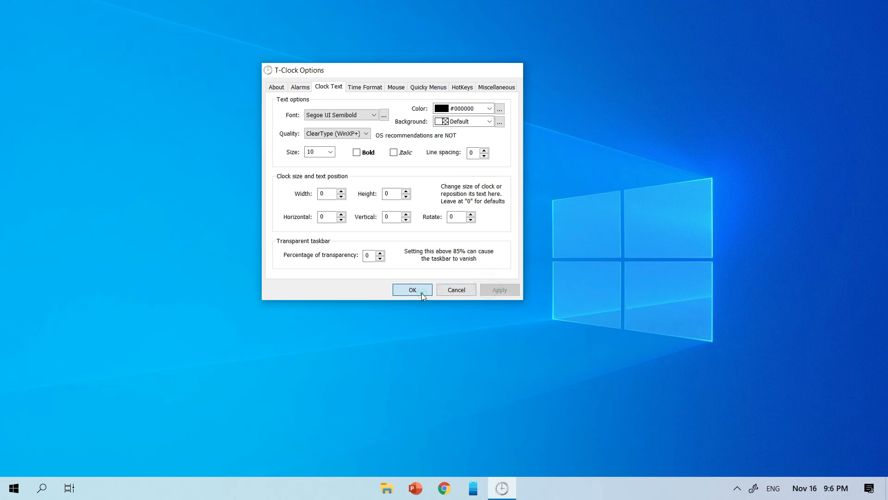
click(413, 290)
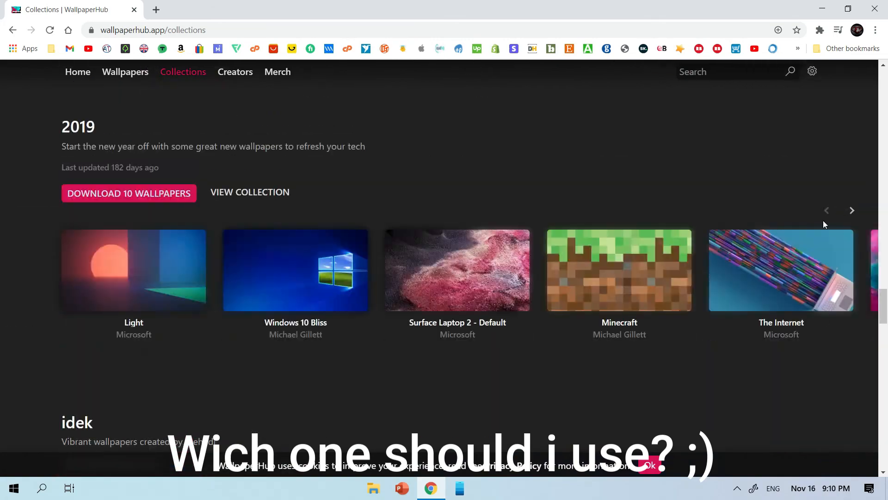
Browse WallpaperHub collections for the starry night mountain wallpaper and apply it to the desktop
scroll(down, 3)
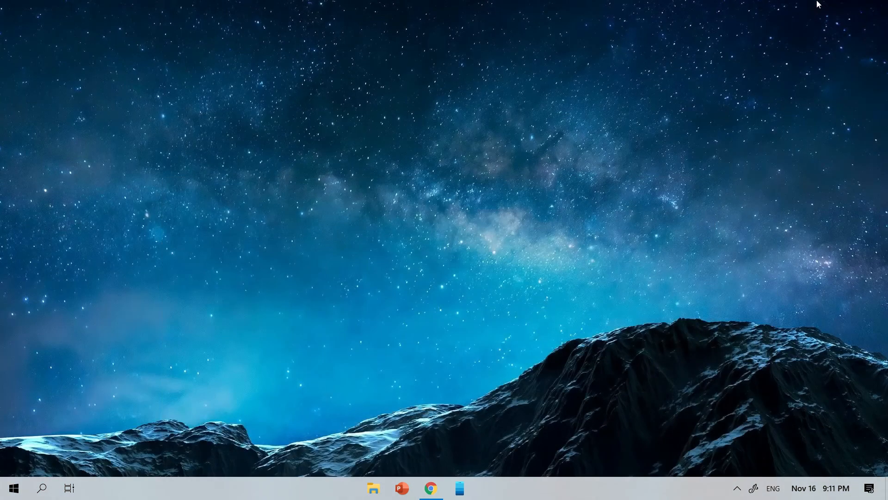
click(43, 487)
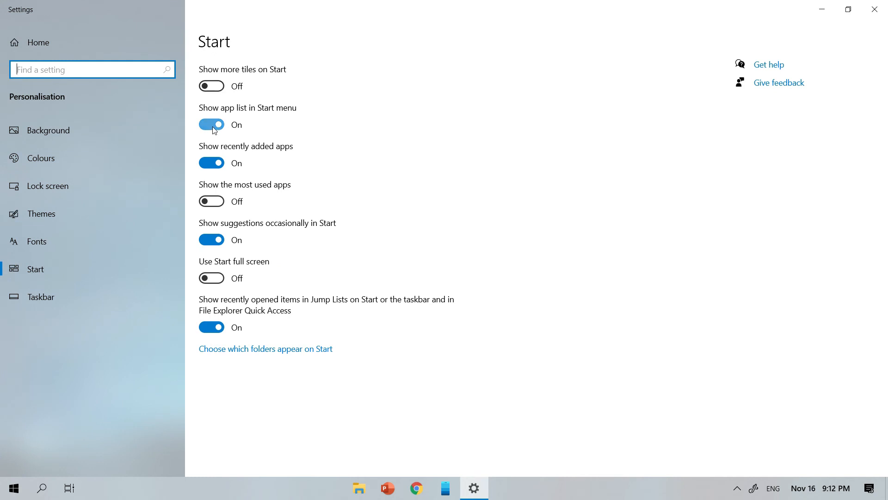
Turn off the Start app list, turn on more tiles, then search for 'Calendar'
click(211, 124)
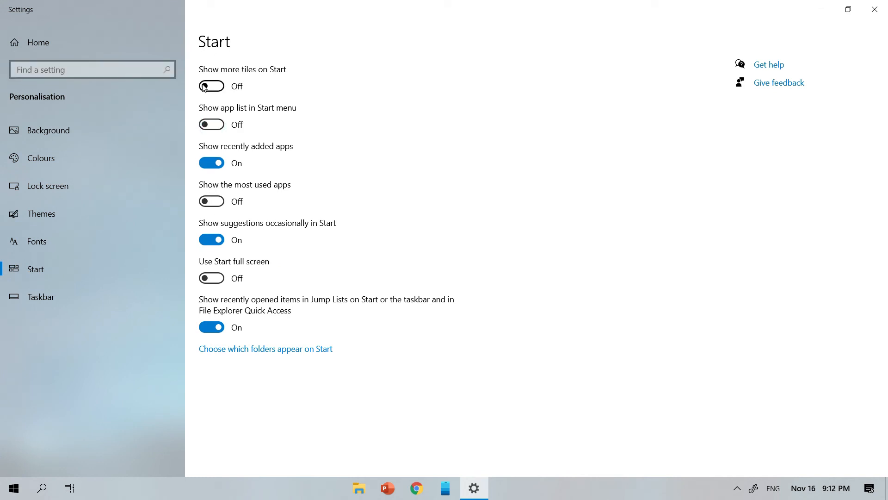
click(211, 86)
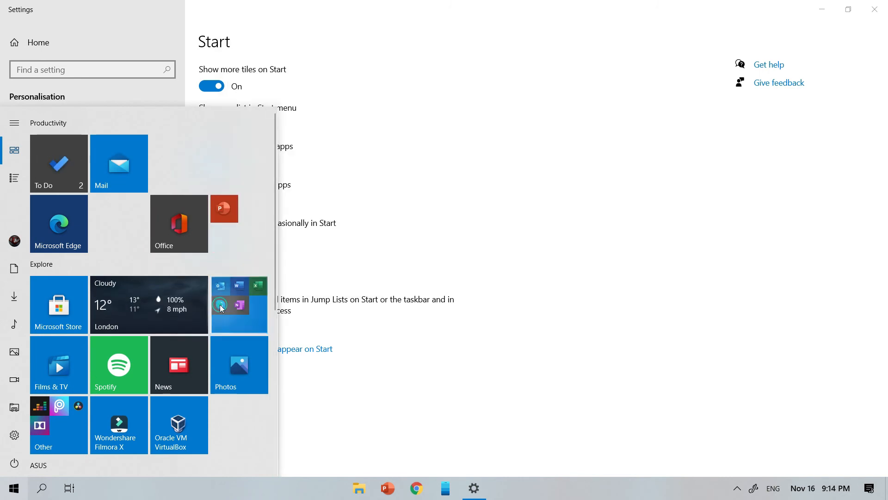
click(42, 488)
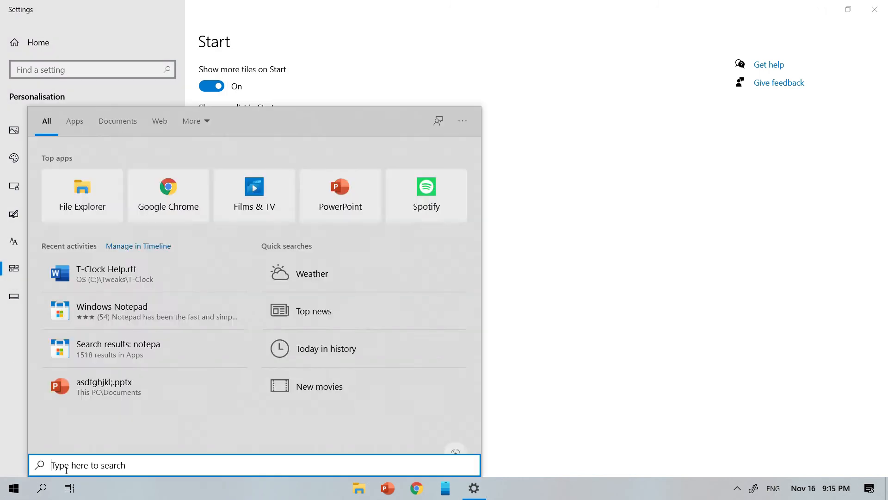
text(Calendar)
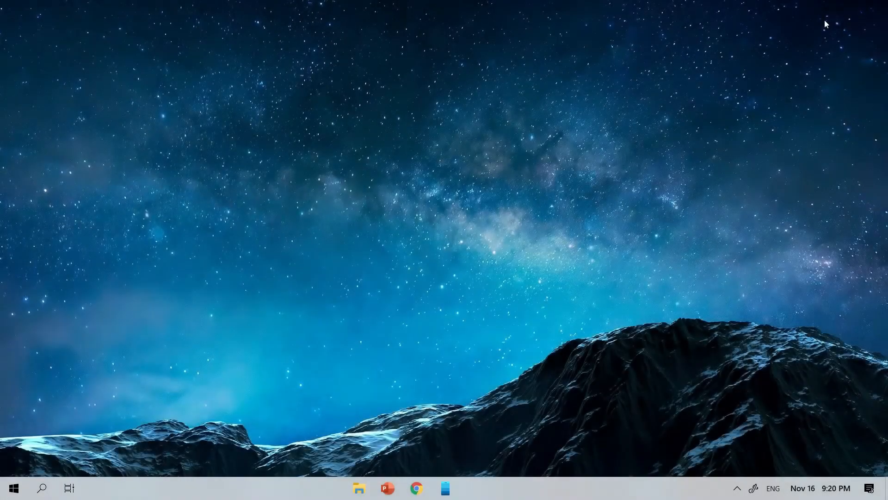
Summon the PowerToys Run launcher, dismiss it, and bring it back over the desktop
click(44, 487)
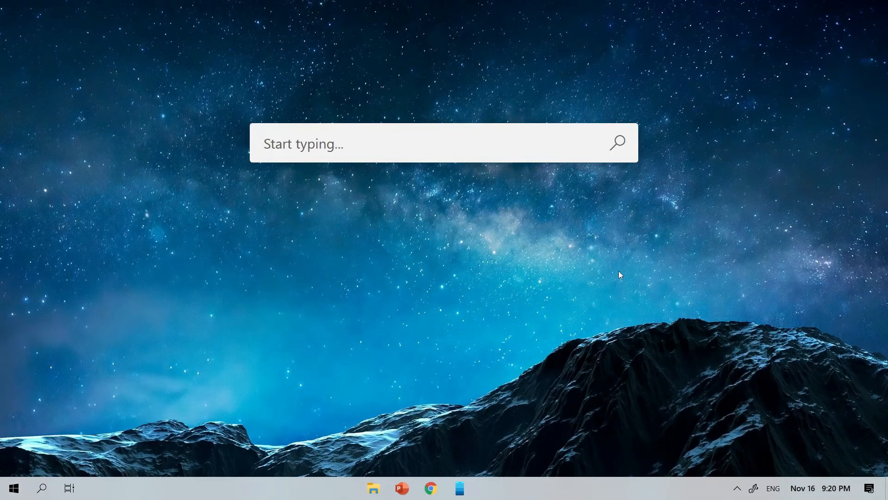
click(620, 274)
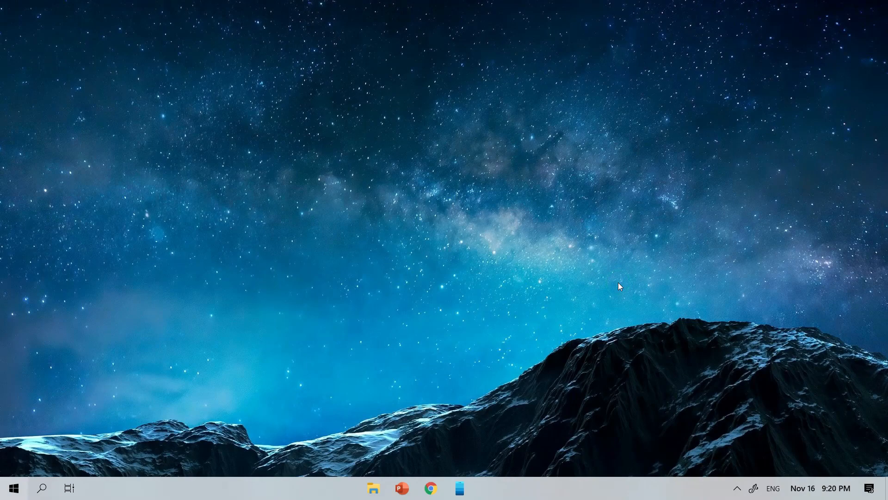
click(43, 488)
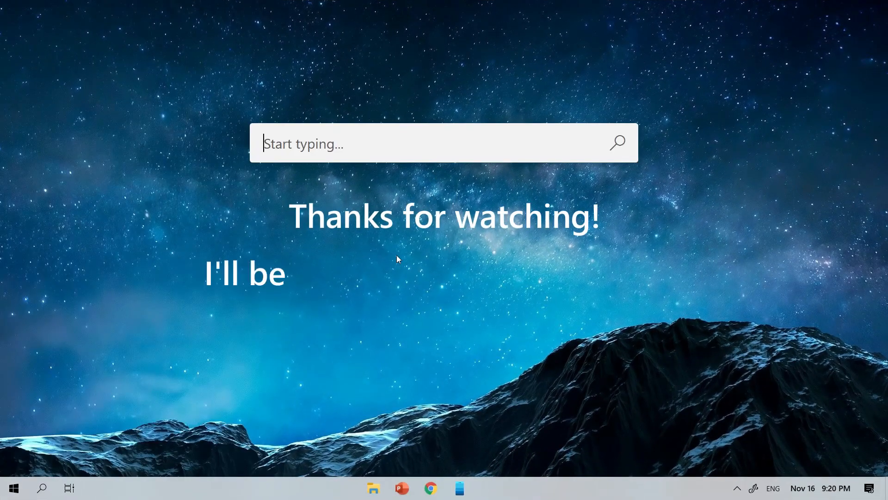
text(making a whole playlist of videos on how to m)
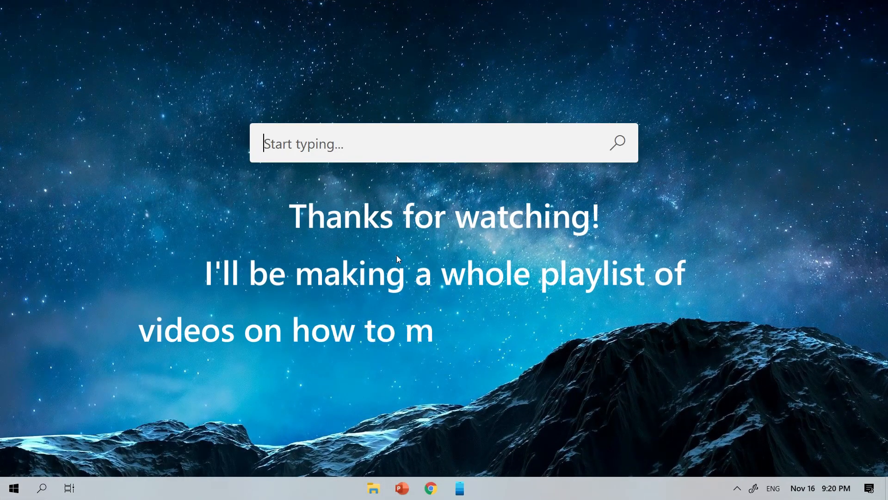